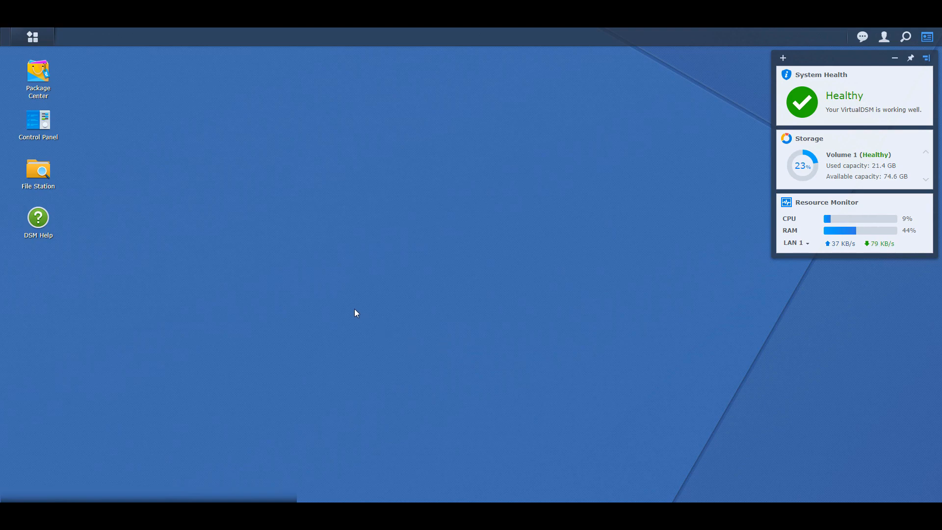
mouse_move(94, 120)
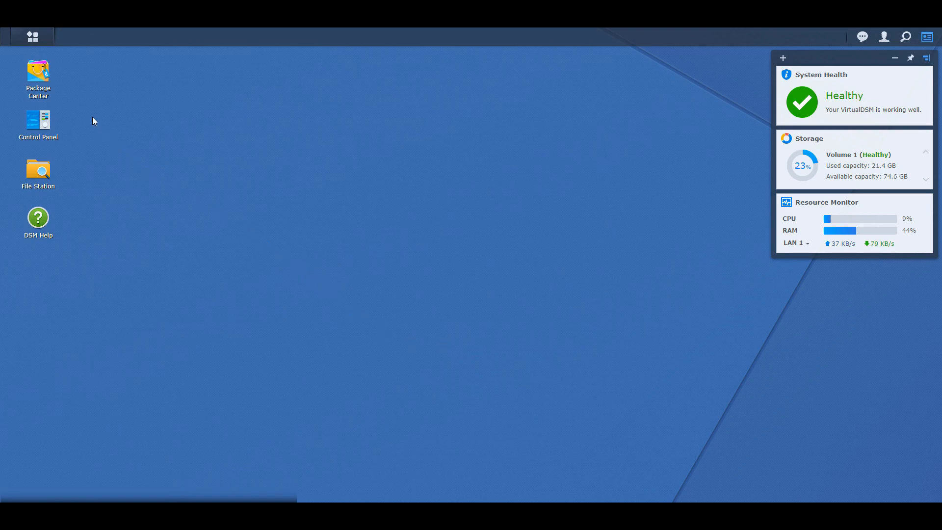
mouse_move(32, 36)
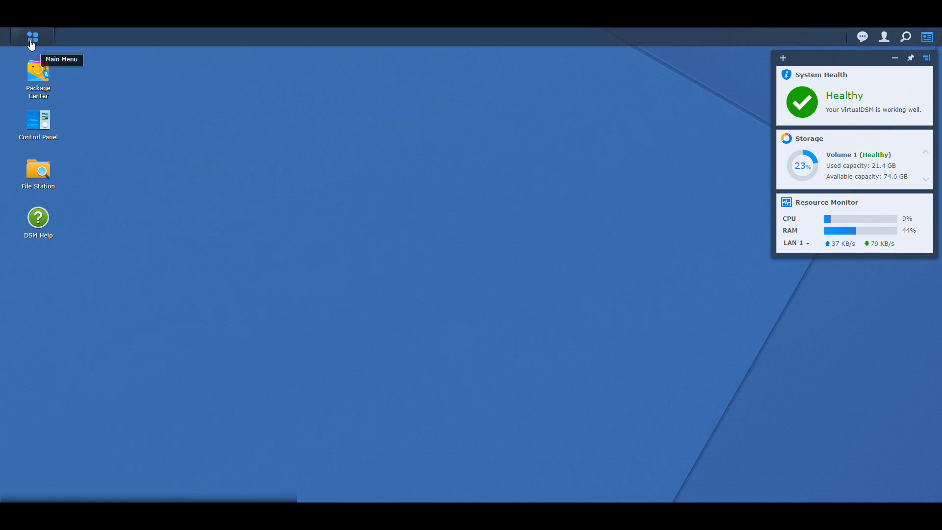
Step: Open the DSM main menu listing installed apps such as Photo Station
click(33, 37)
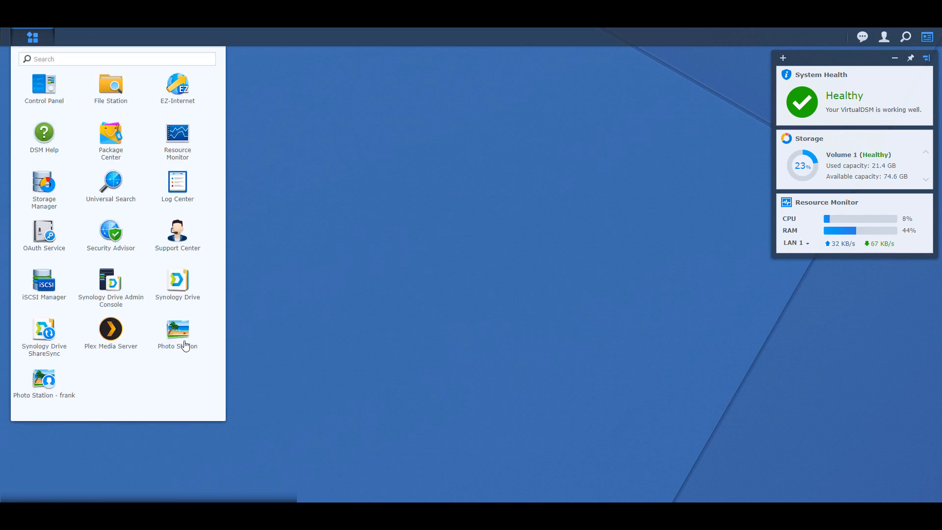
mouse_move(185, 348)
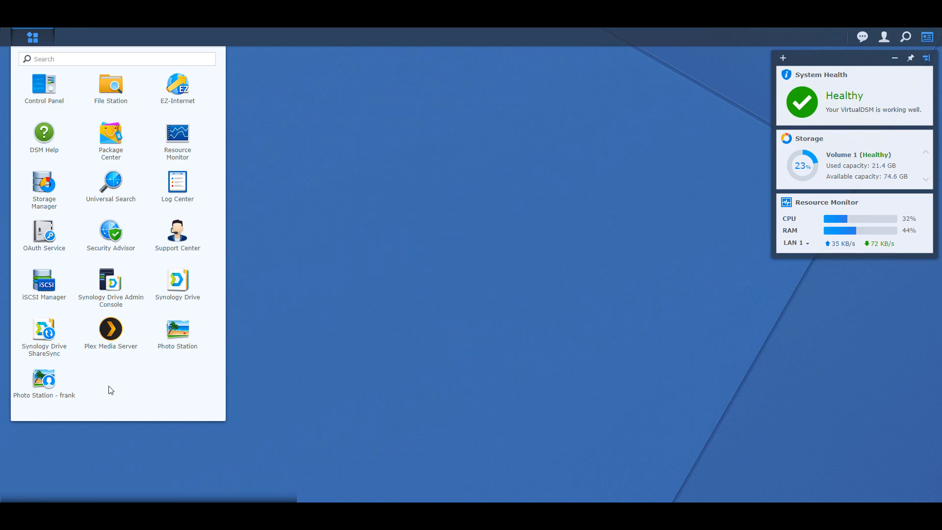
mouse_move(53, 398)
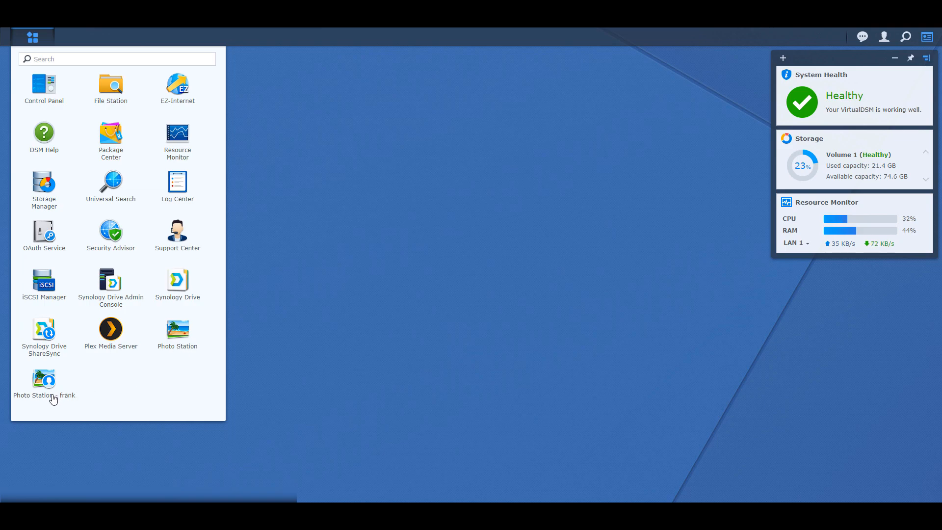
mouse_move(53, 398)
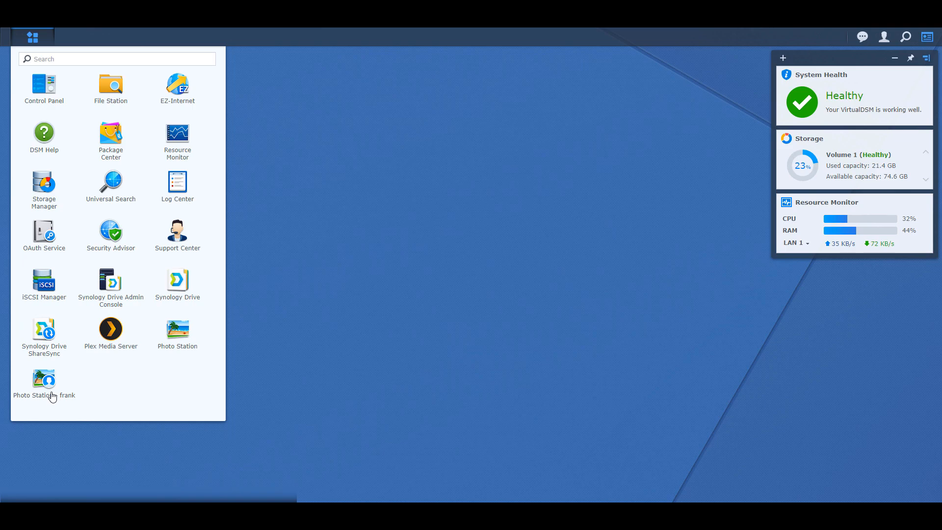
mouse_move(56, 393)
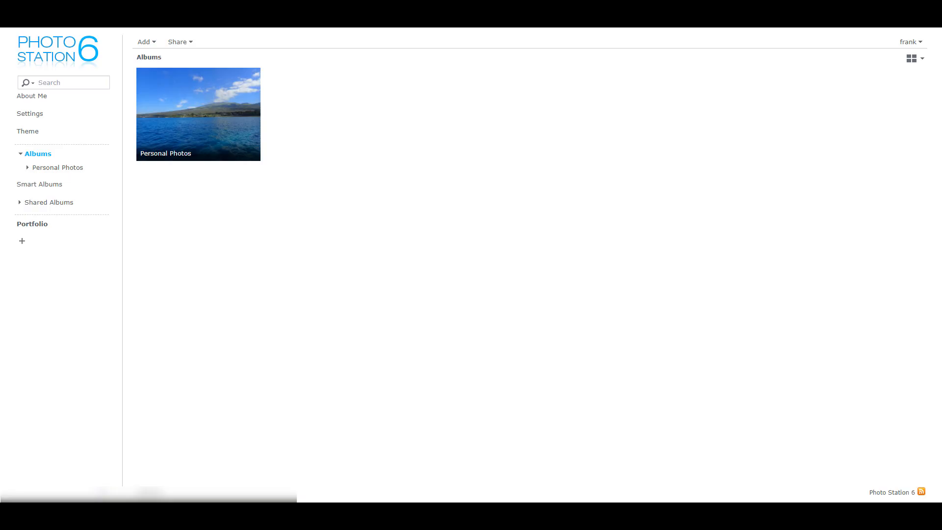
mouse_move(316, 32)
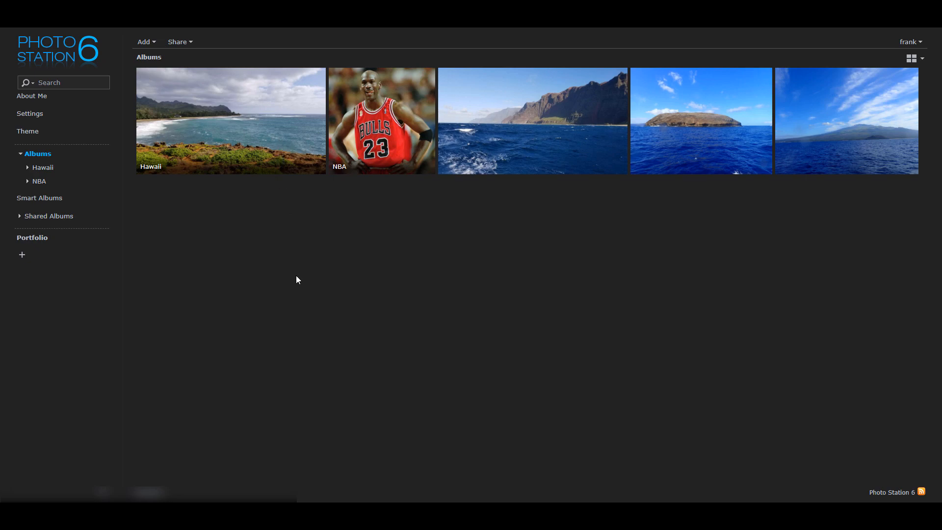
mouse_move(300, 265)
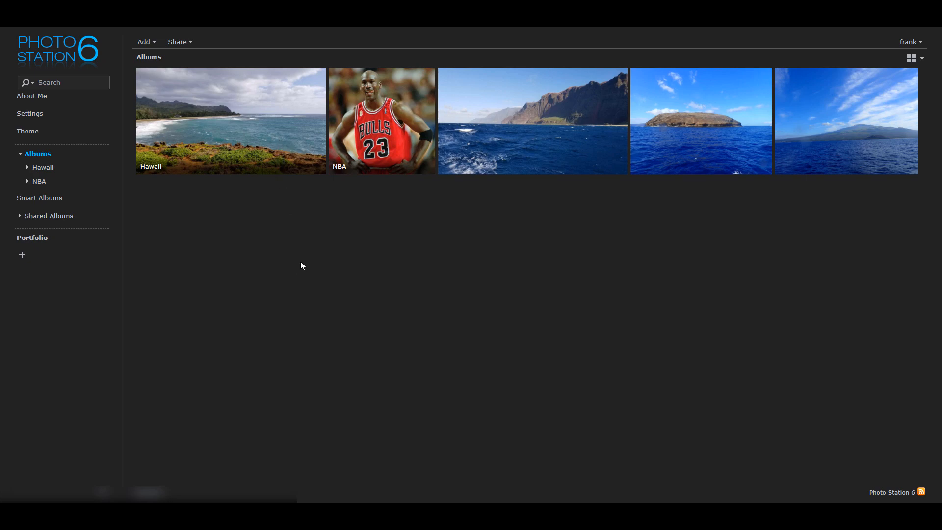
mouse_move(295, 263)
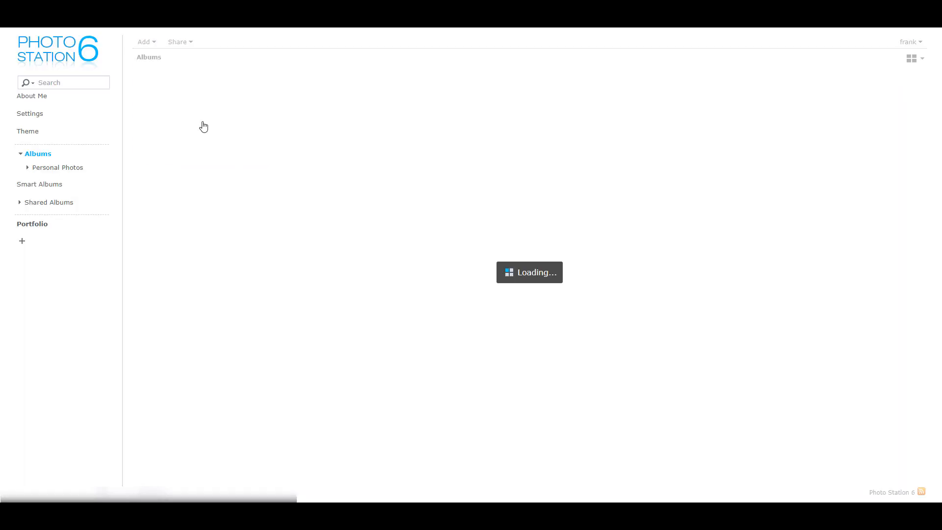
Step: Open the Personal Photos album, then return to the shared Hawaii and NBA albums
click(58, 167)
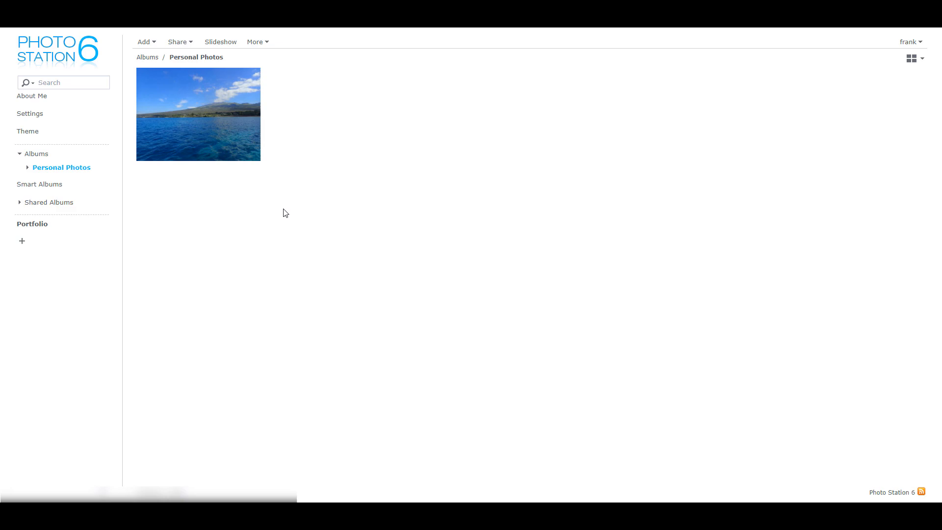
click(147, 57)
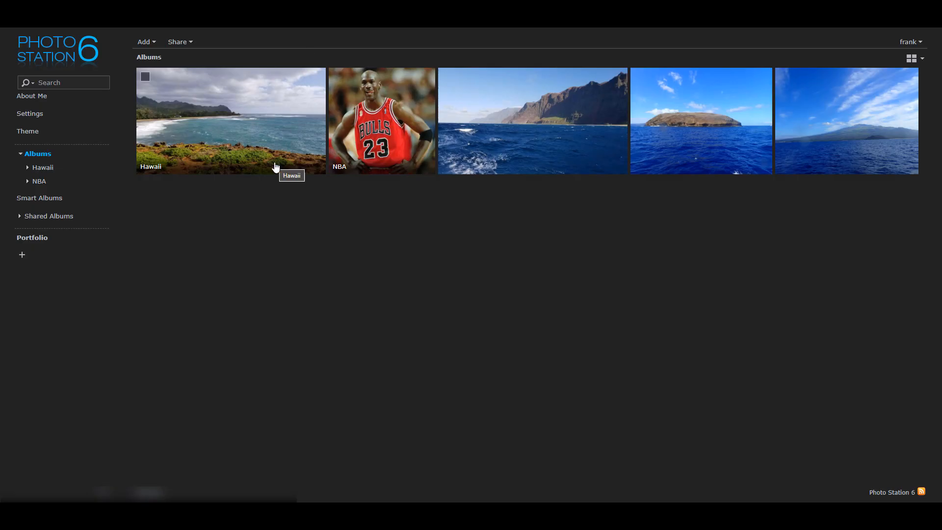
mouse_move(609, 139)
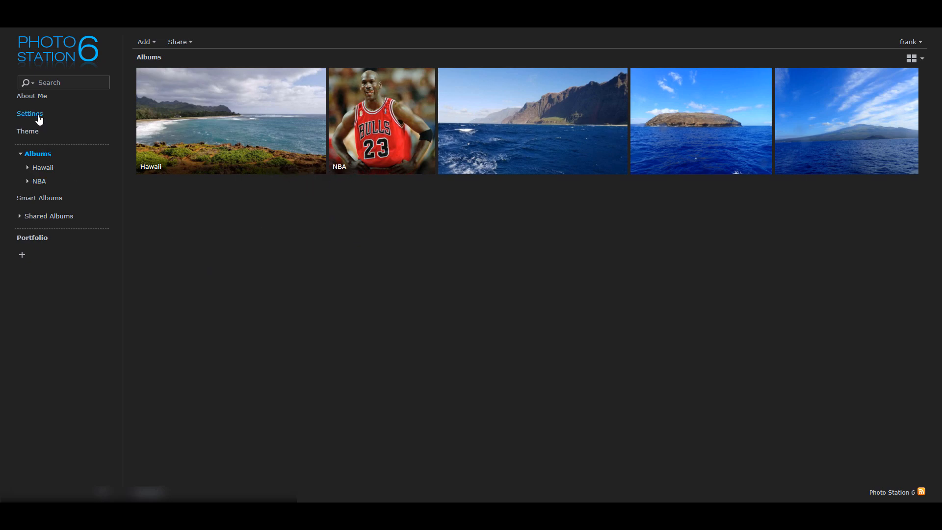
Step: Review frank2's album privileges in User Accounts: browse and upload on NBA only
click(29, 113)
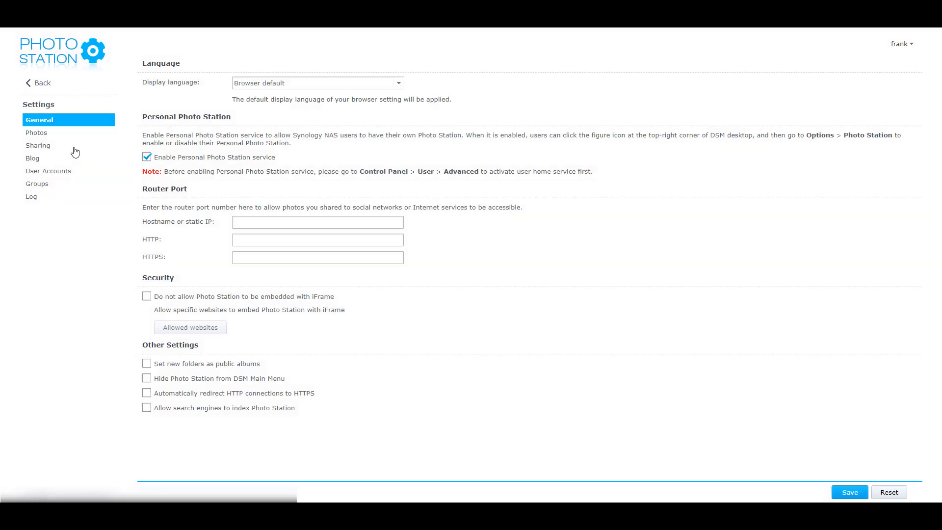
click(48, 171)
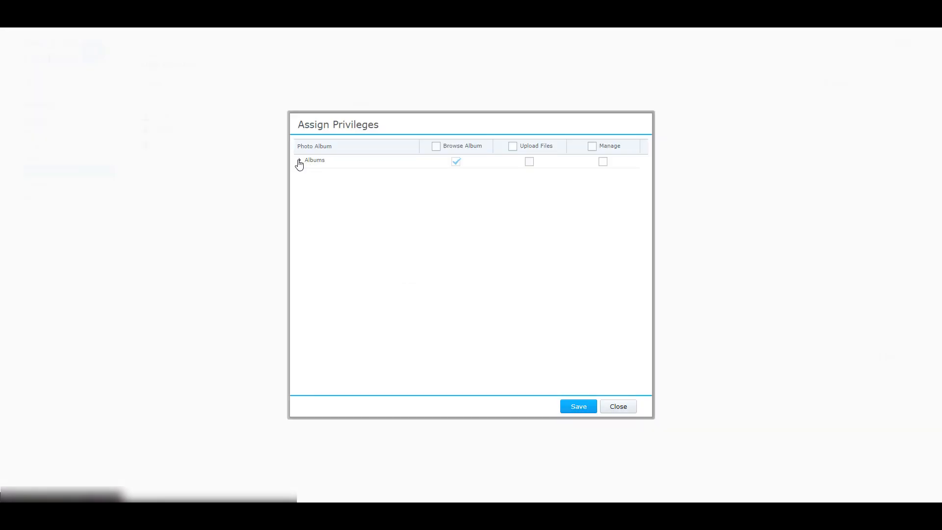
click(298, 160)
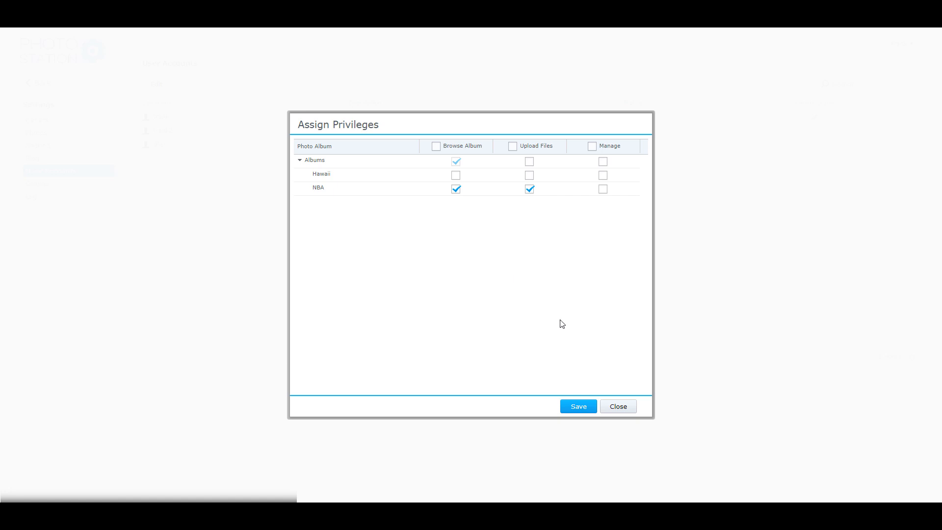
click(617, 407)
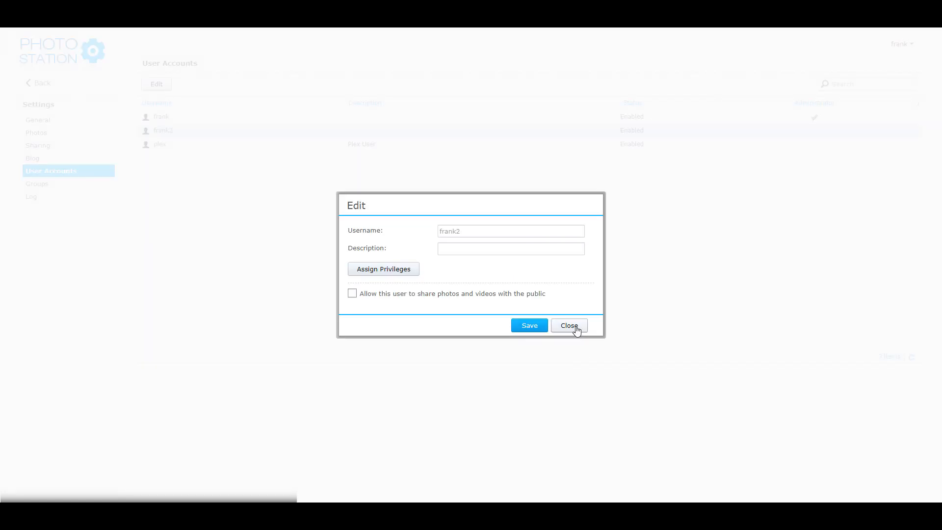
click(569, 325)
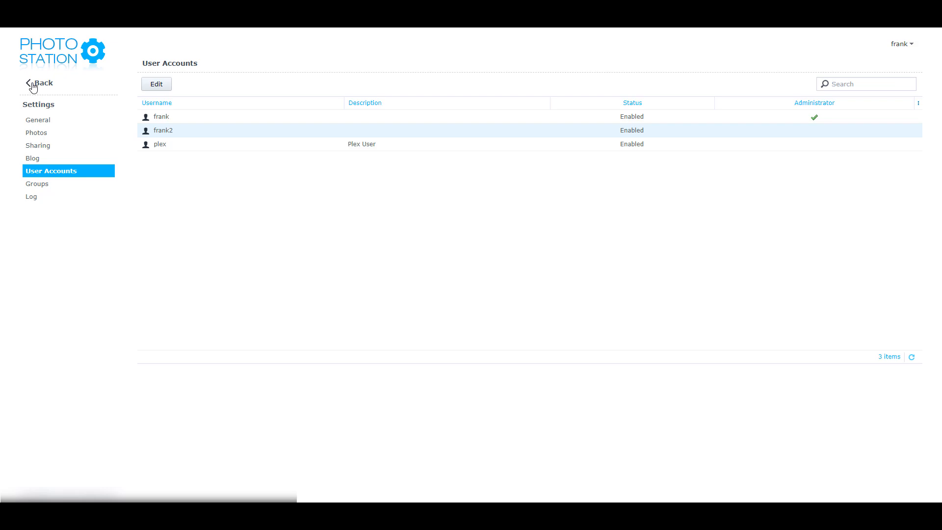
Step: Return to the NBA album and view the Michael Jordan photos MJ2 and MJ4
click(41, 83)
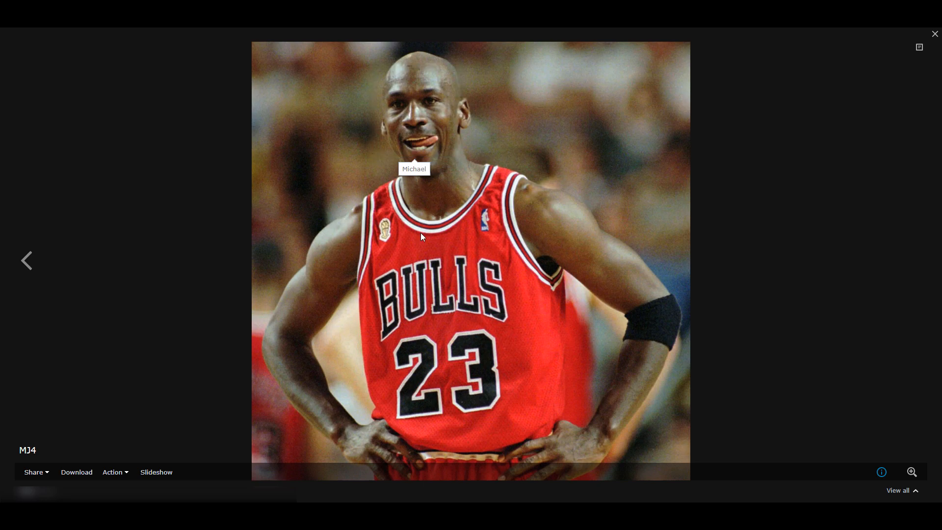
mouse_move(29, 259)
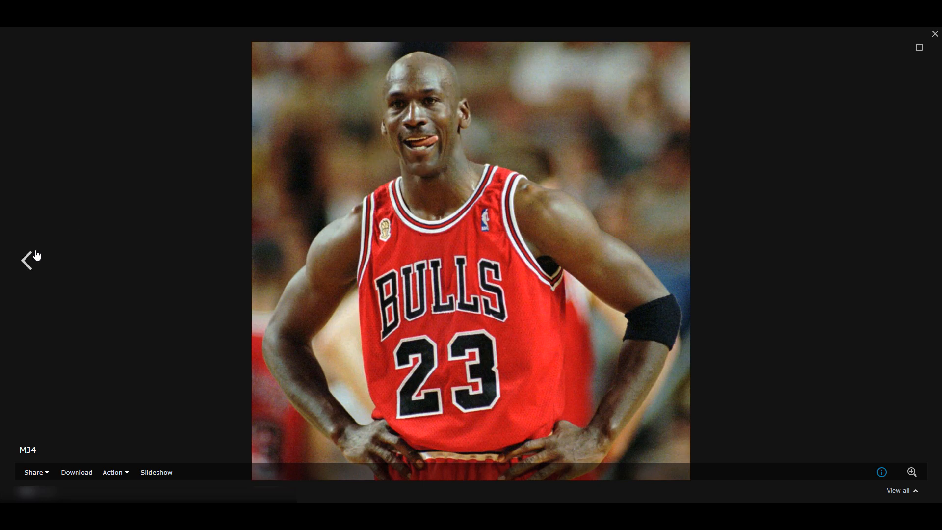
click(27, 260)
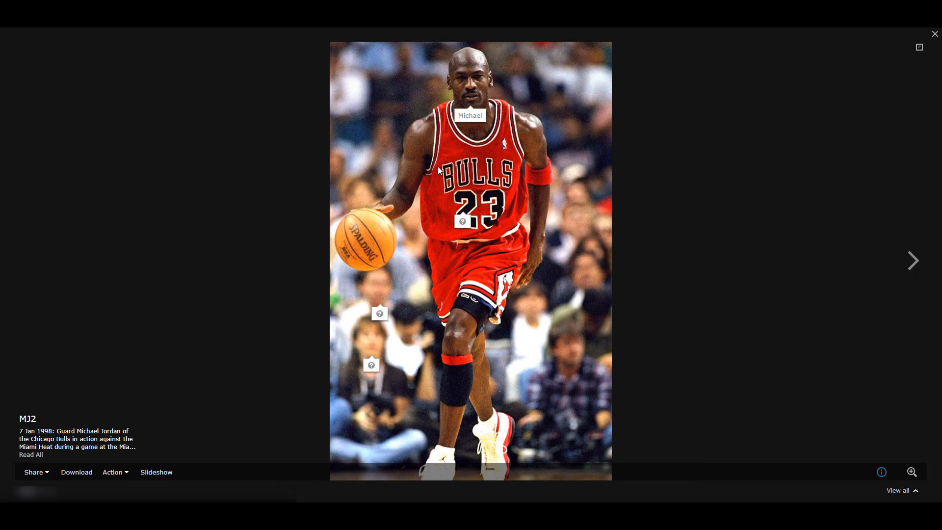
click(934, 34)
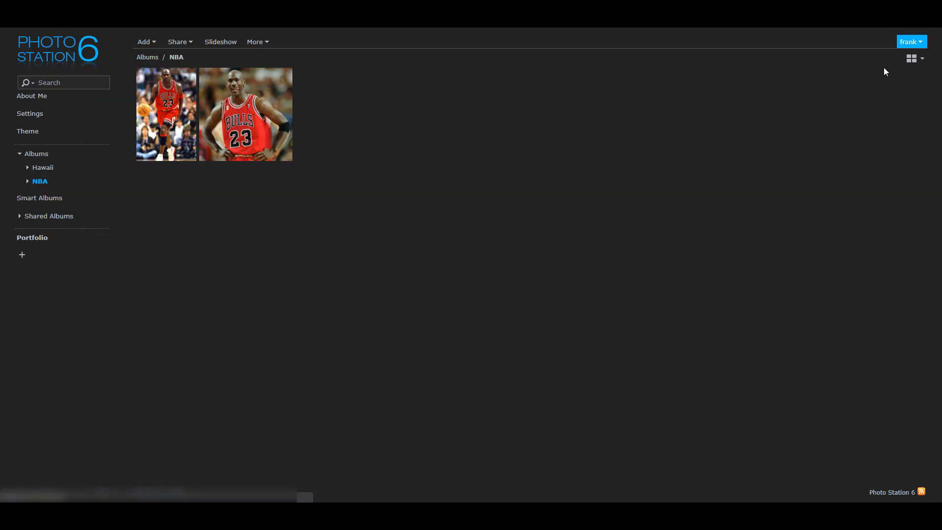
mouse_move(46, 165)
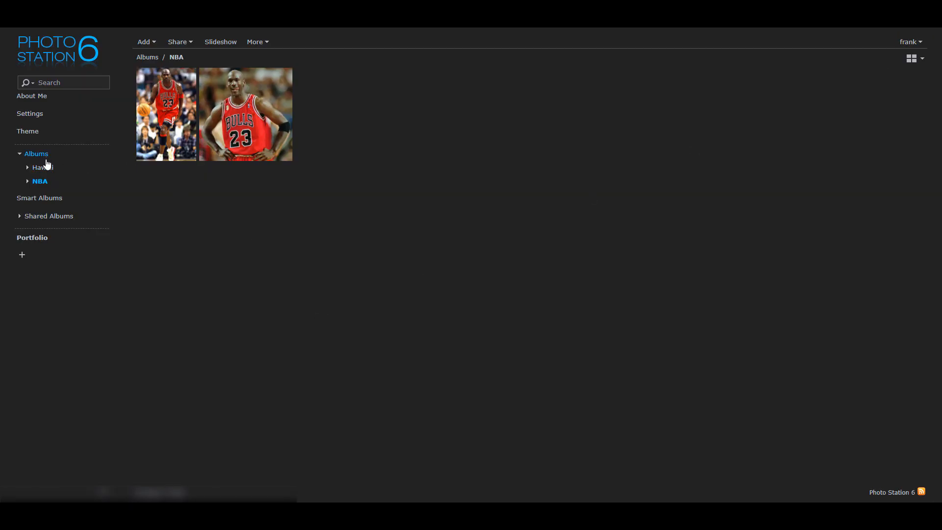
mouse_move(40, 241)
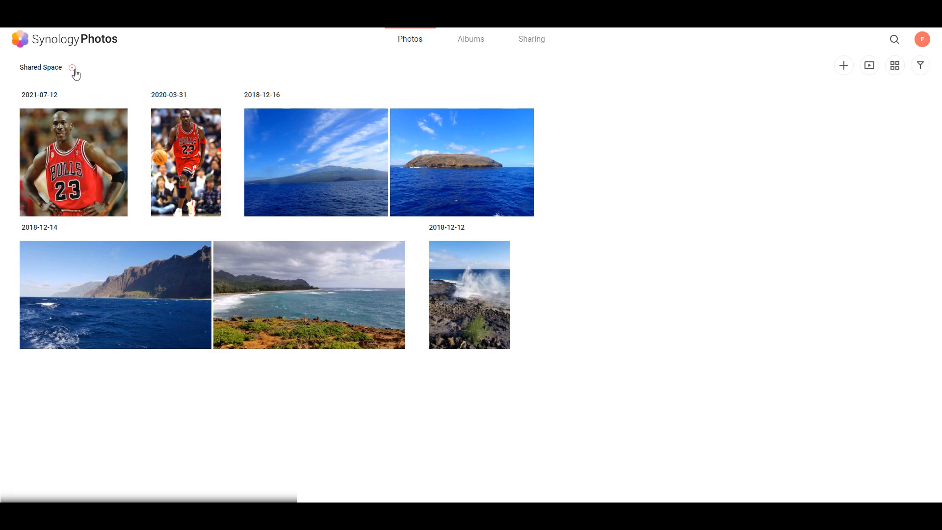
Step: Compare Personal Space, then settle on the Shared Space photo timeline
click(72, 68)
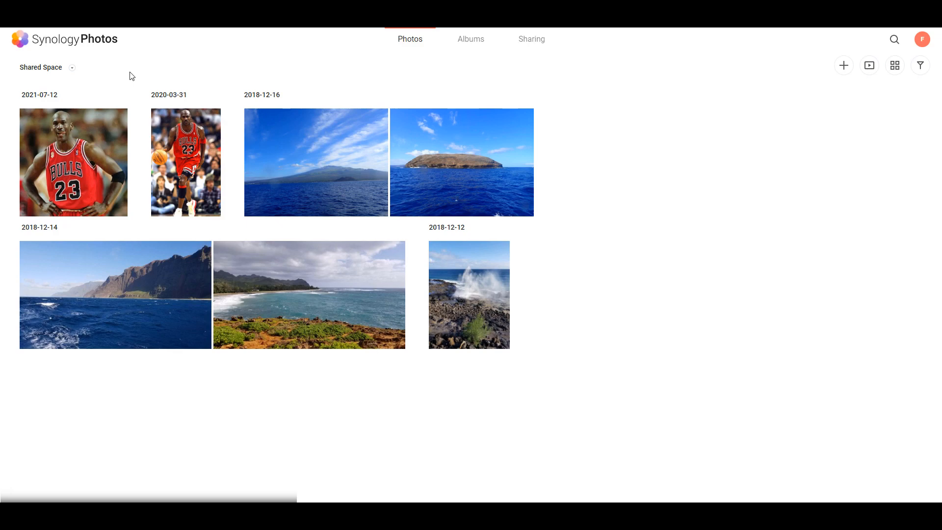
click(71, 67)
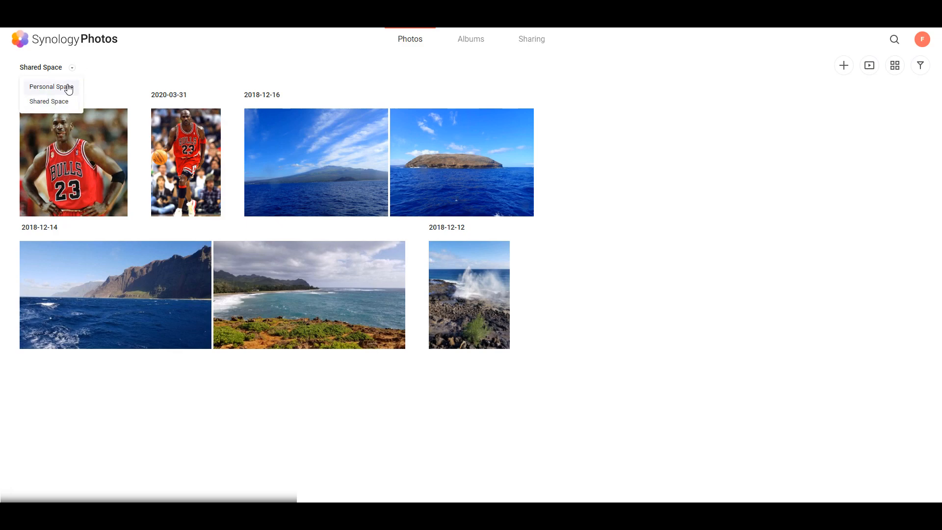
click(51, 86)
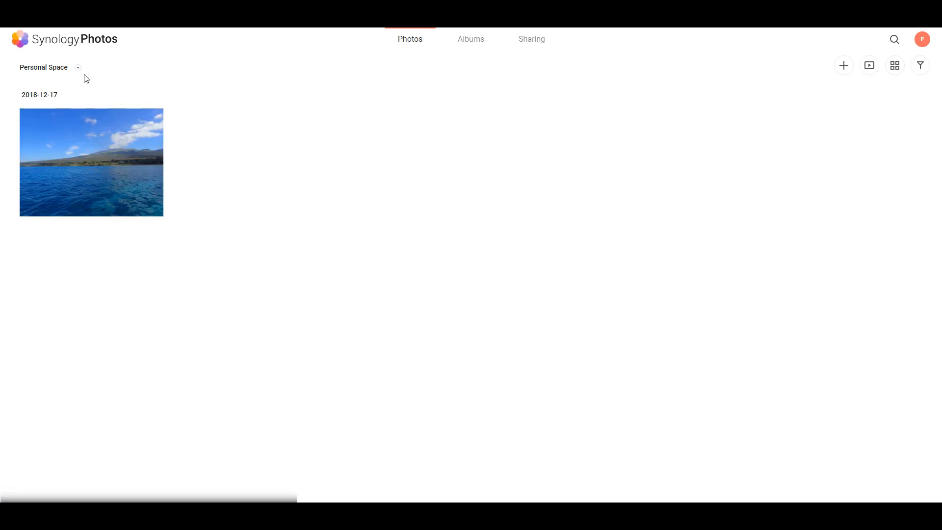
click(77, 67)
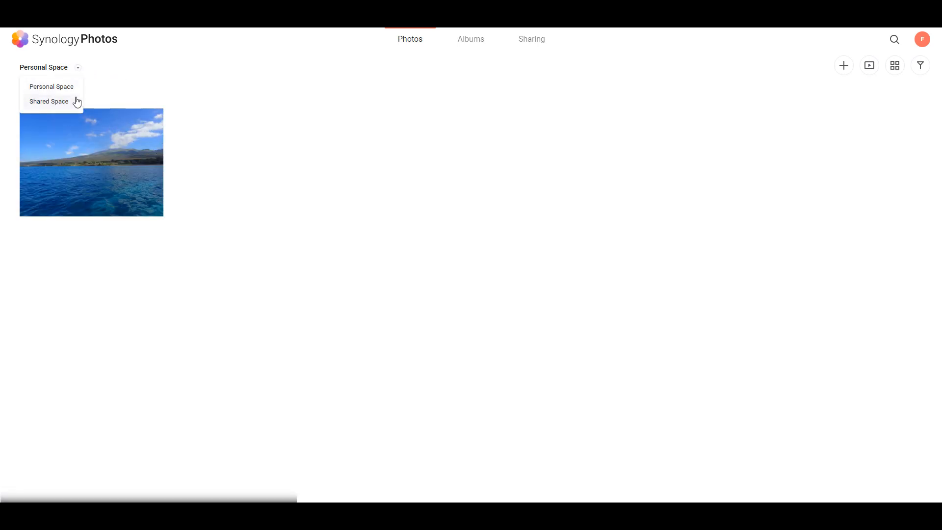
click(48, 102)
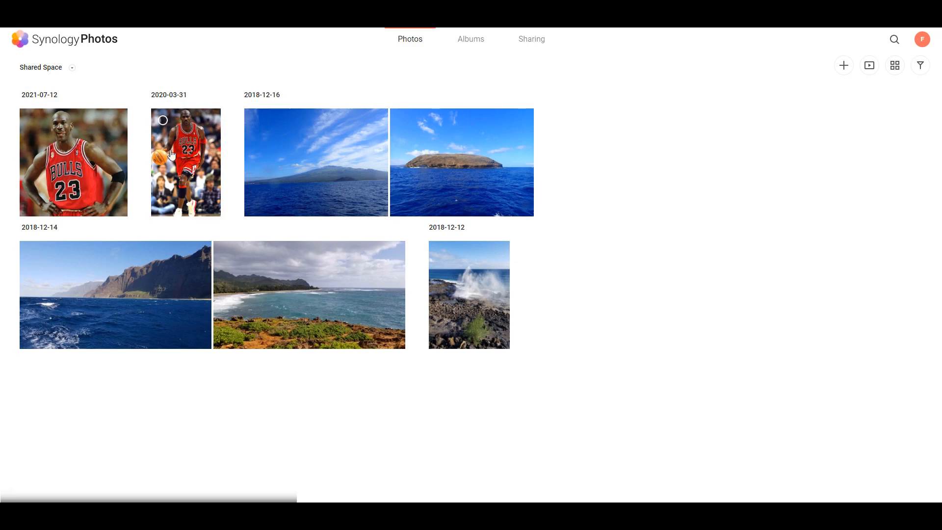
mouse_move(895, 65)
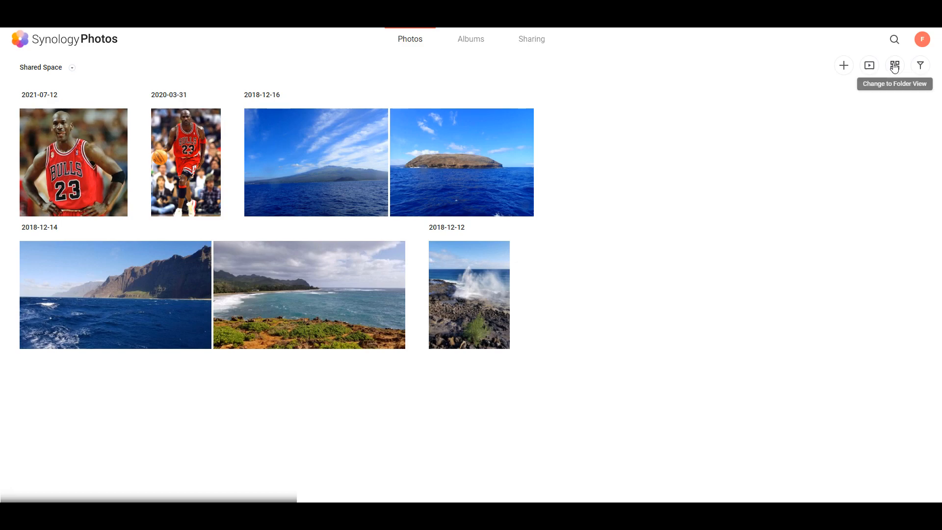
Step: Switch Shared Space to folder view and browse Hawaii, NBA, then Hawaii again
click(894, 65)
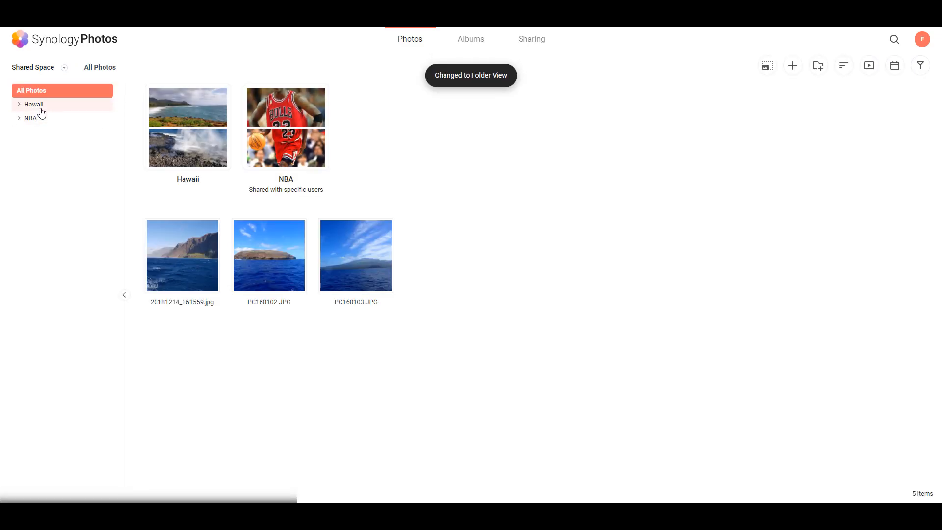
click(34, 104)
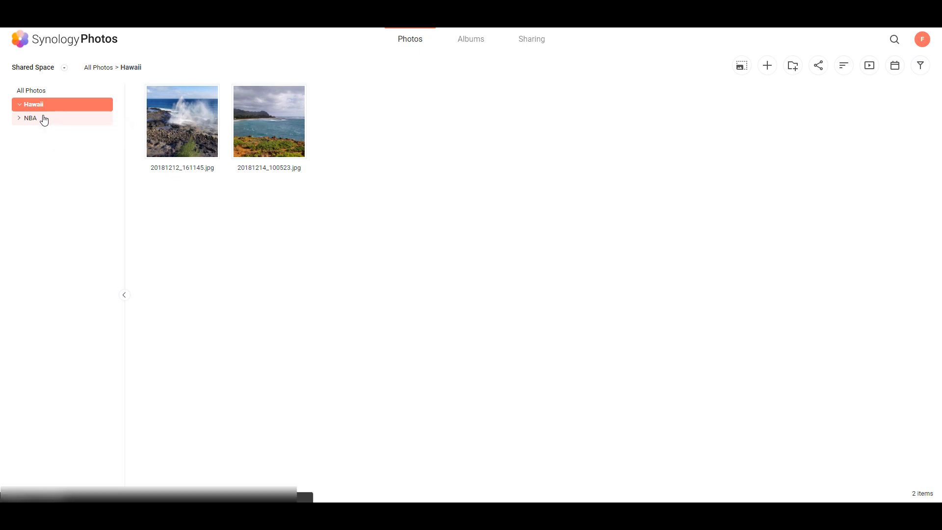
click(30, 118)
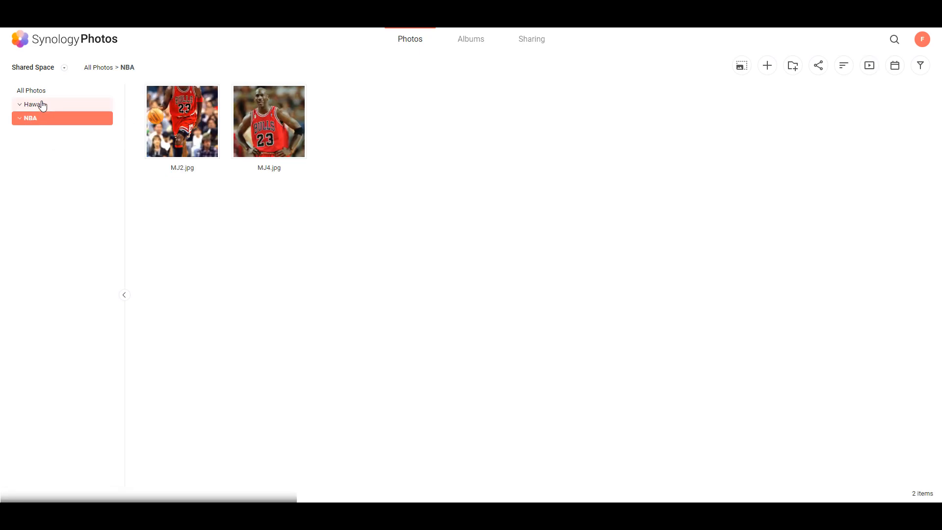
click(33, 104)
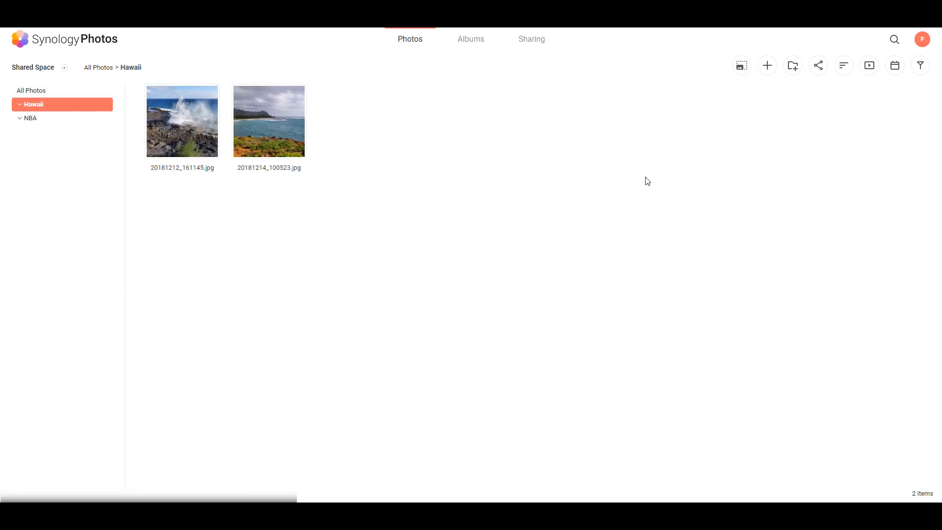
mouse_move(651, 179)
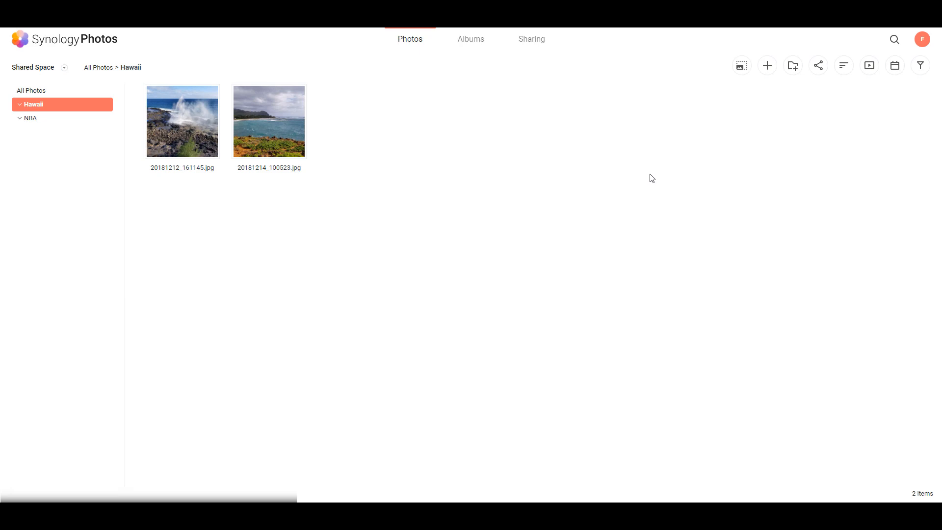
mouse_move(480, 263)
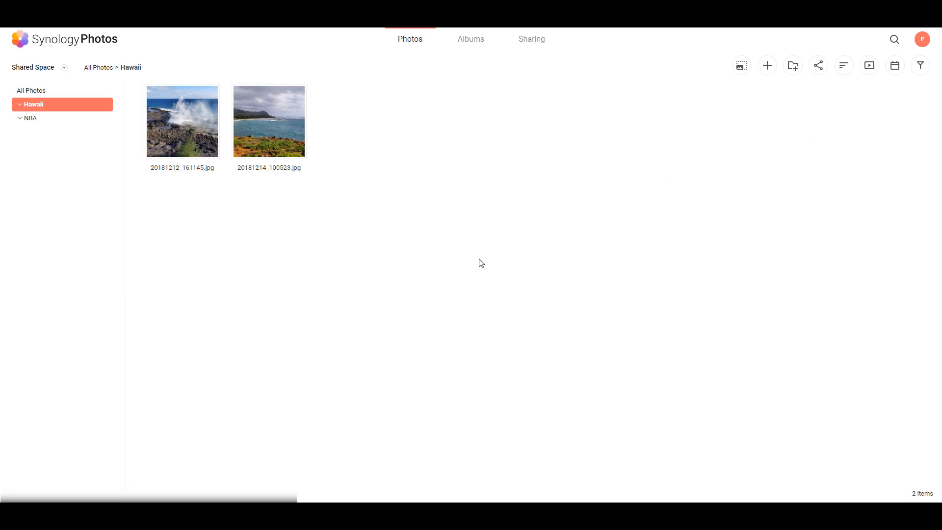
mouse_move(255, 312)
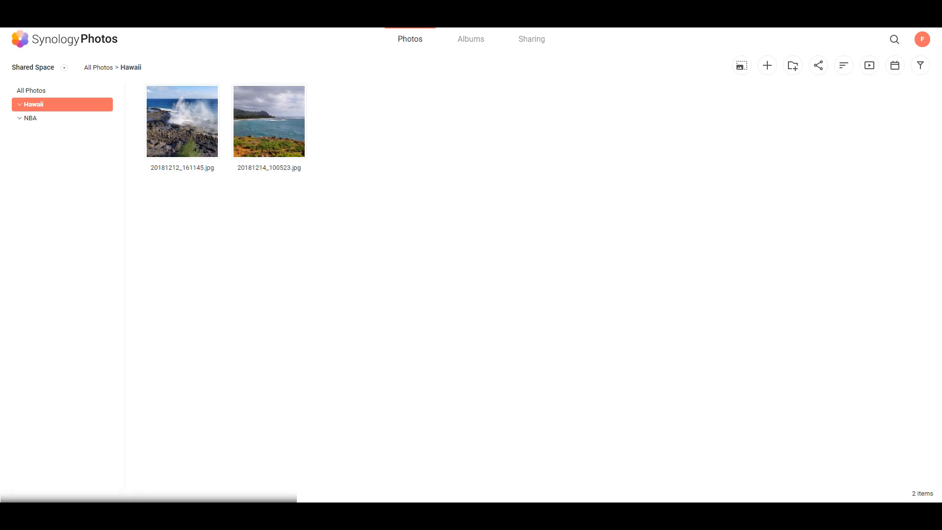
Step: Check the signed-in account from the avatar menu, then dismiss it
click(32, 91)
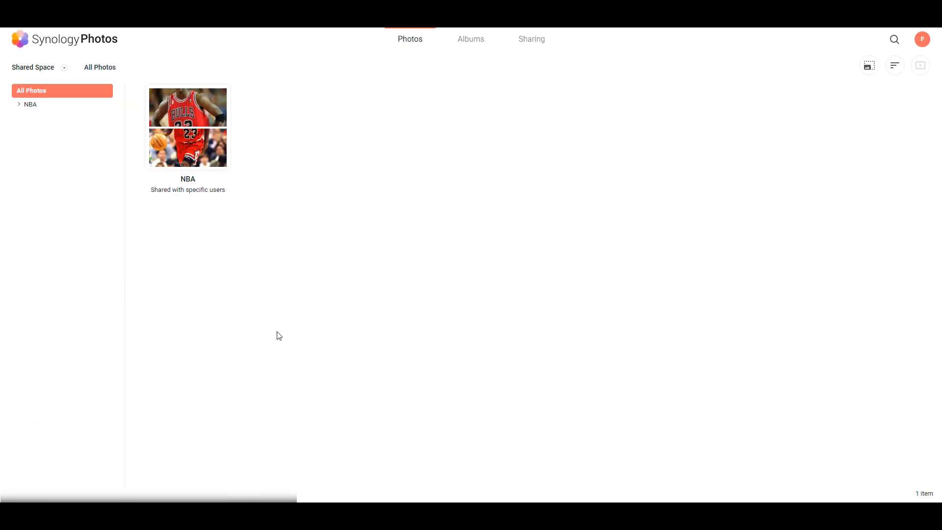
click(923, 40)
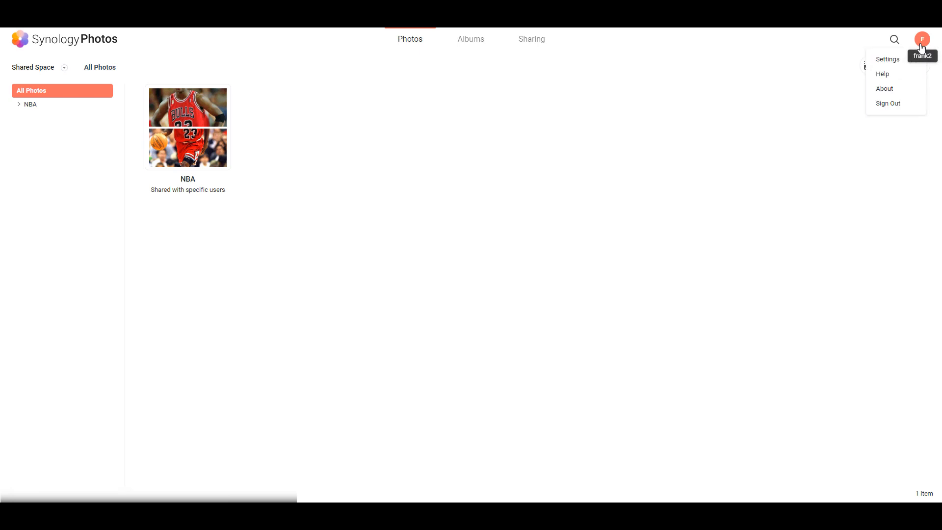
click(599, 192)
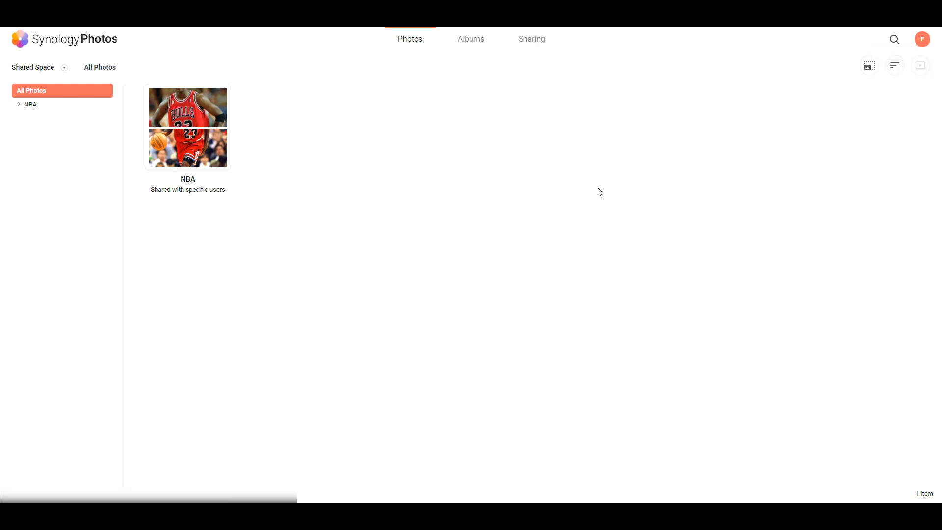
Step: Browse the NBA folder and back in the tree, then show the Albums overview
click(31, 104)
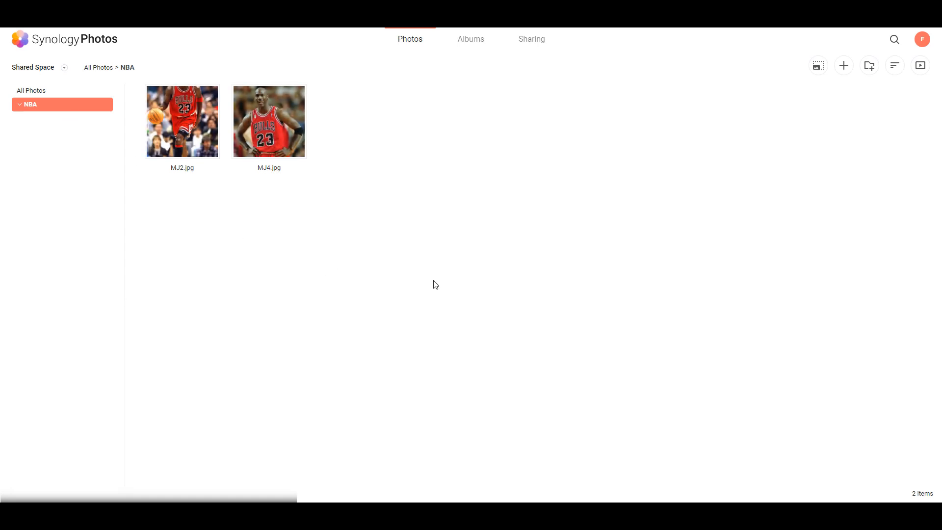
mouse_move(531, 285)
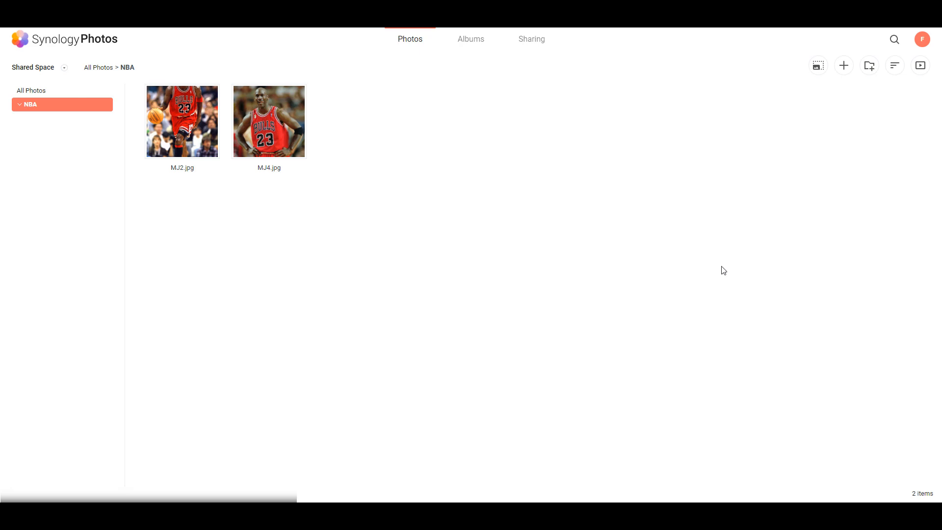
mouse_move(731, 266)
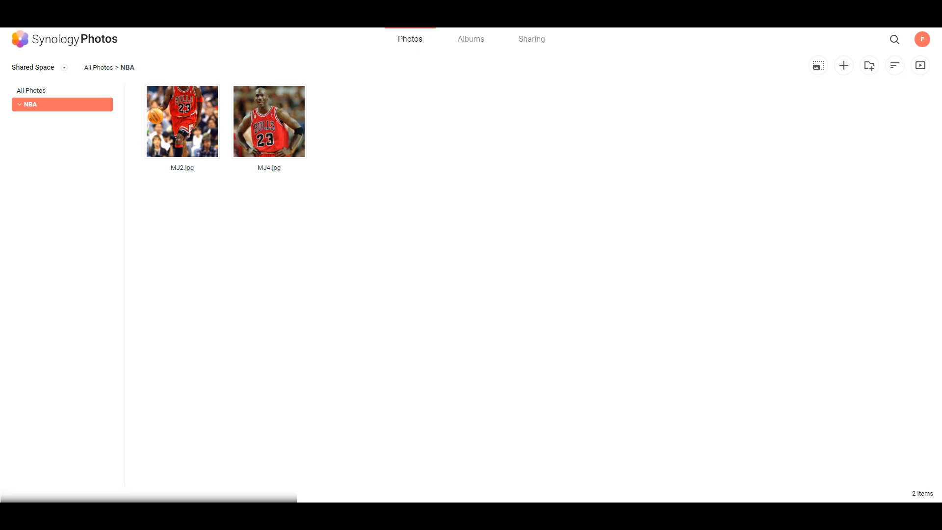
click(34, 104)
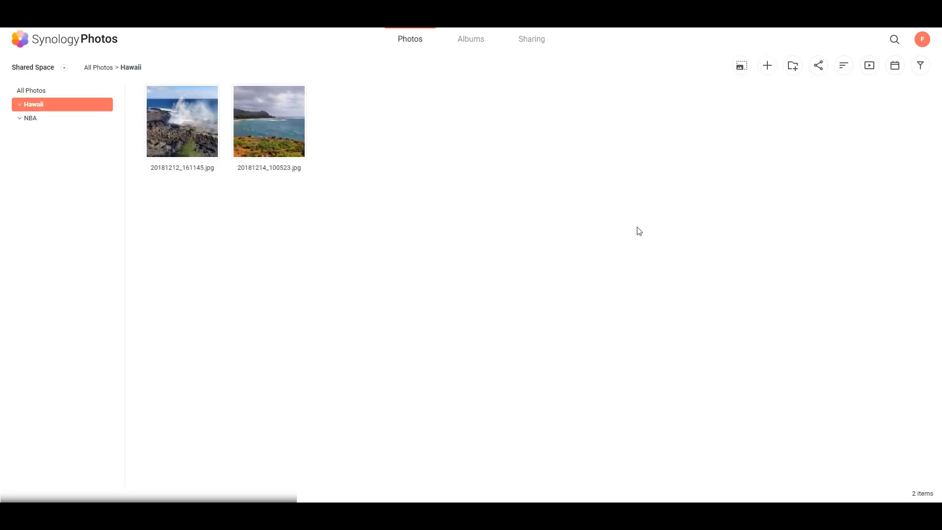
mouse_move(607, 208)
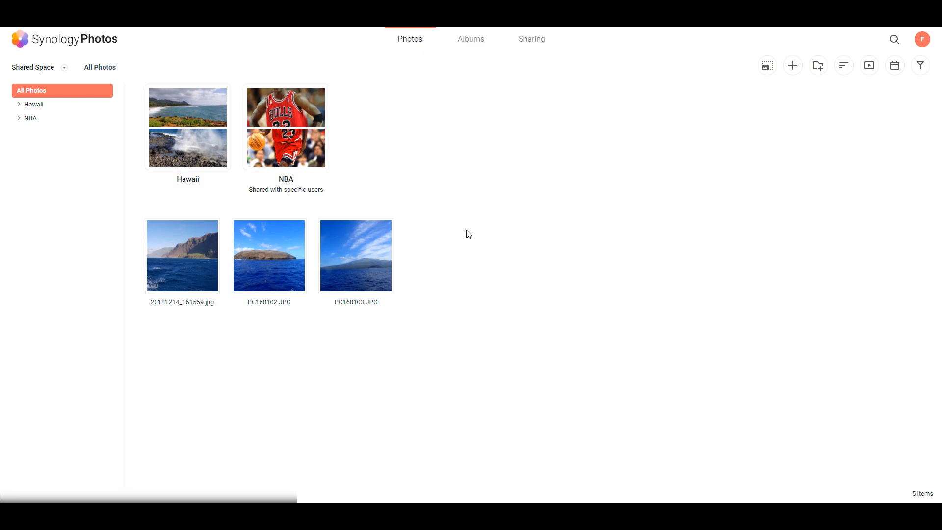
mouse_move(458, 223)
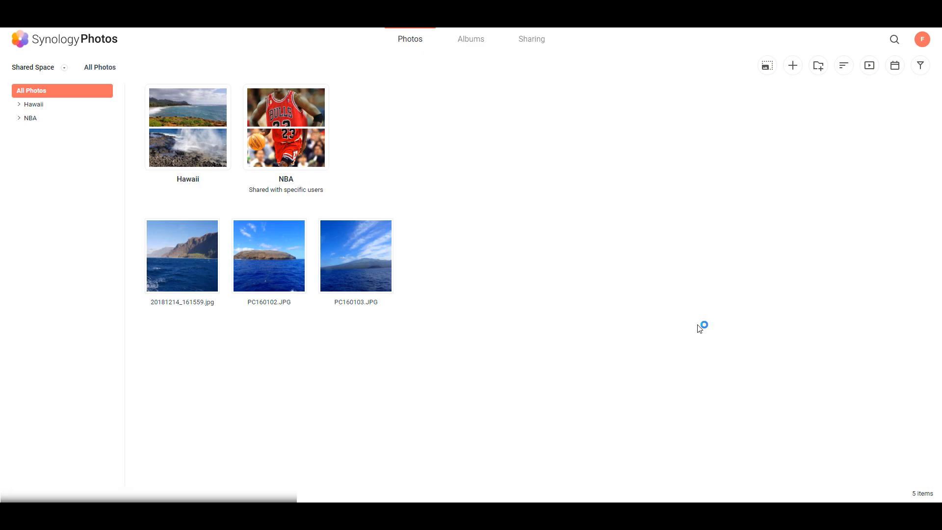
mouse_move(700, 323)
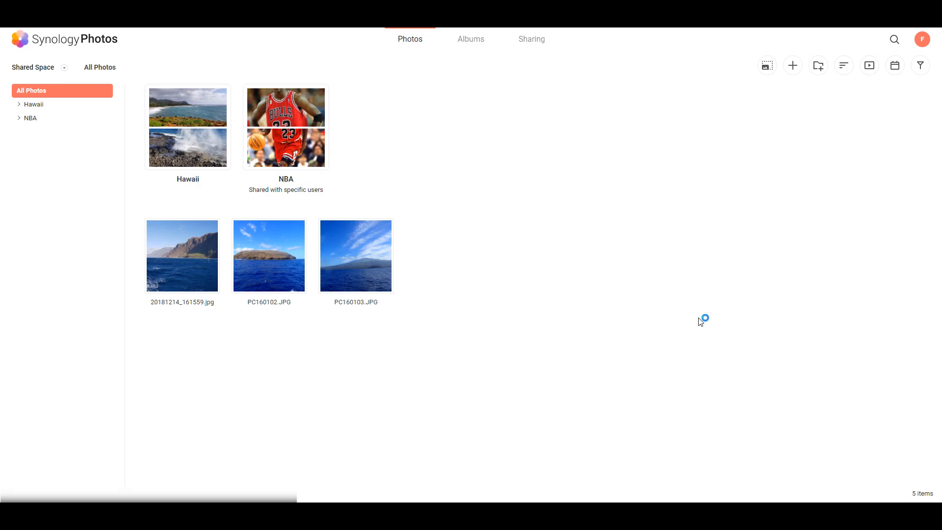
click(471, 39)
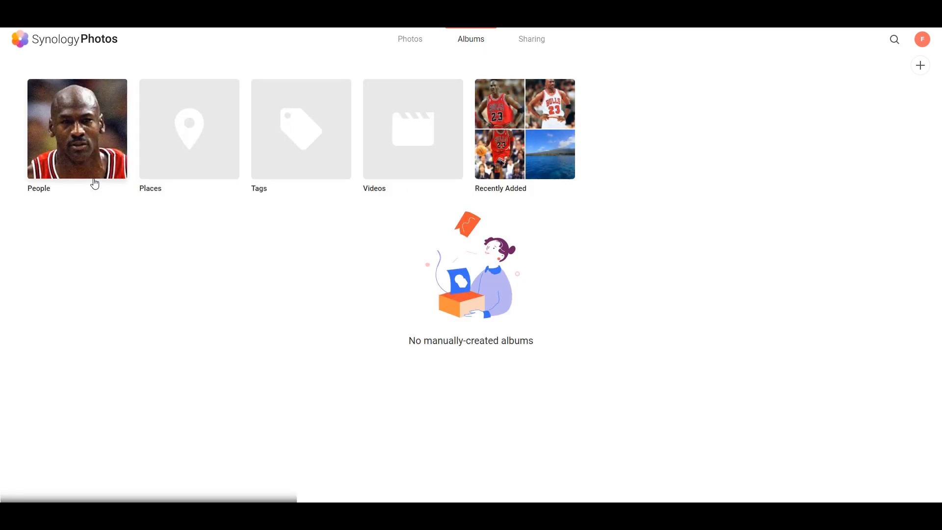
Step: Open the People tile to see the one unnamed face with 2 photos
click(77, 127)
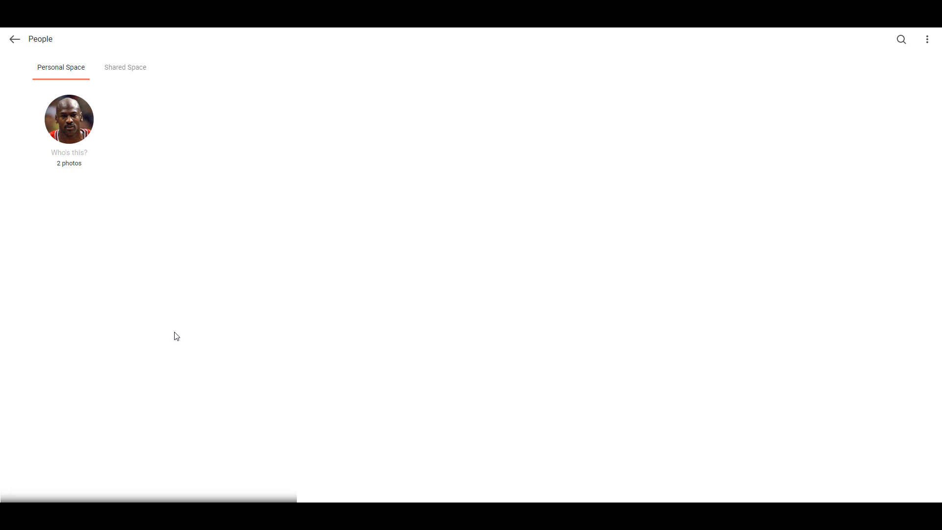
mouse_move(69, 164)
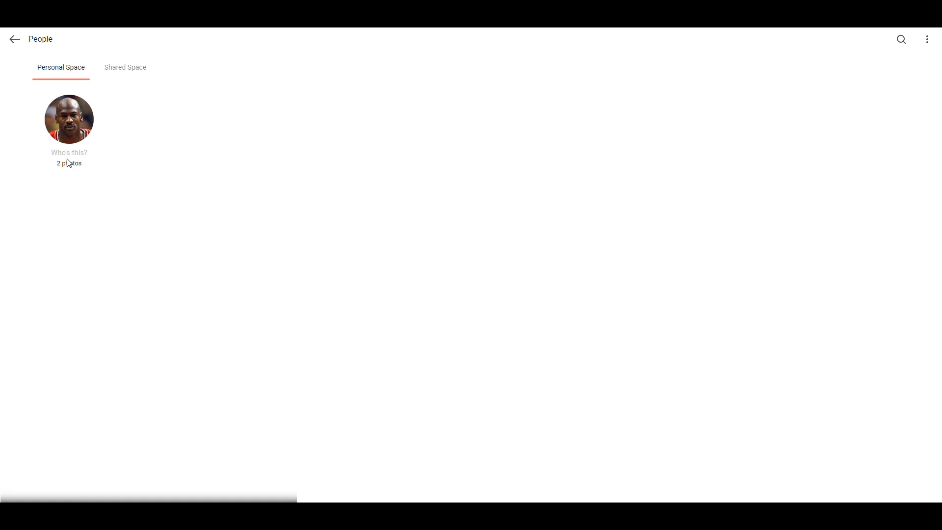
mouse_move(145, 228)
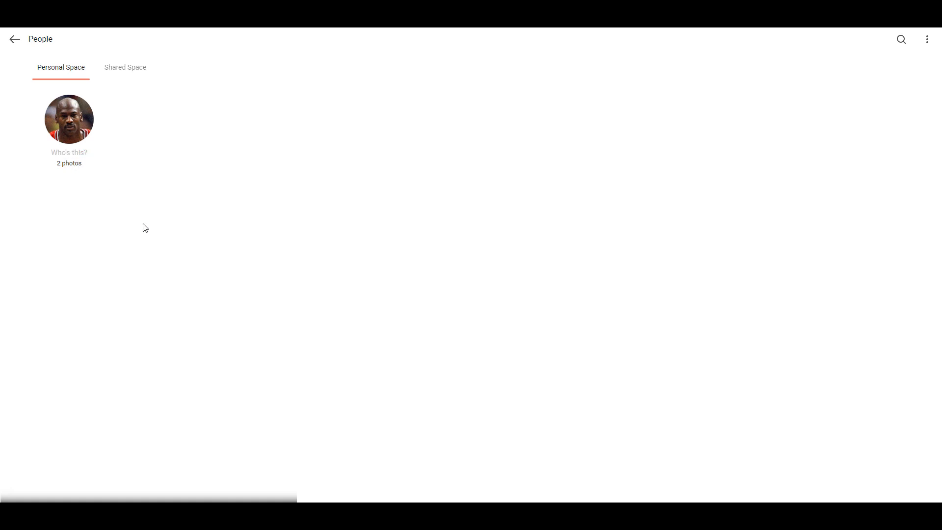
mouse_move(144, 225)
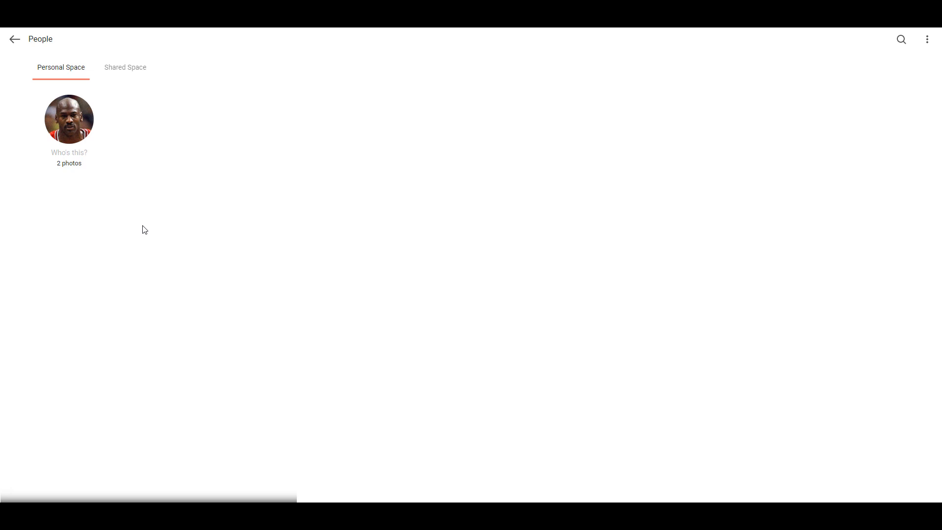
mouse_move(144, 229)
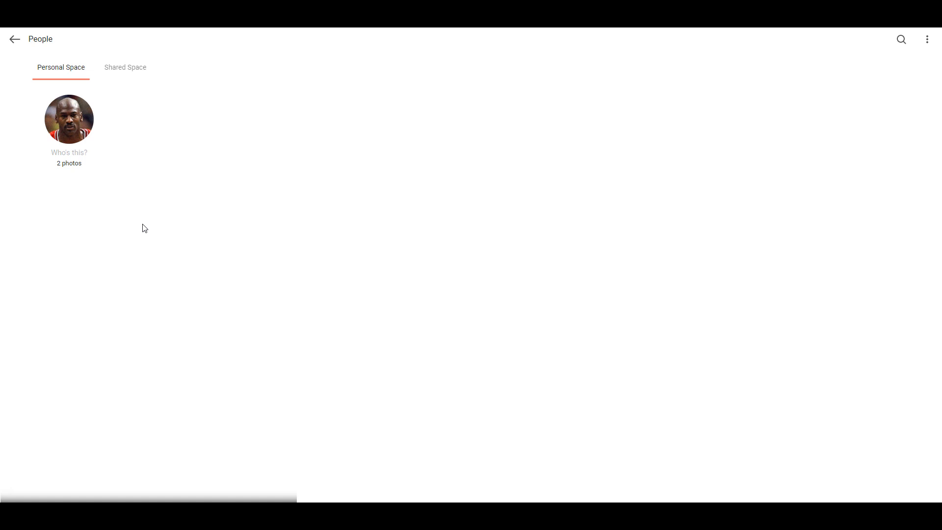
mouse_move(146, 228)
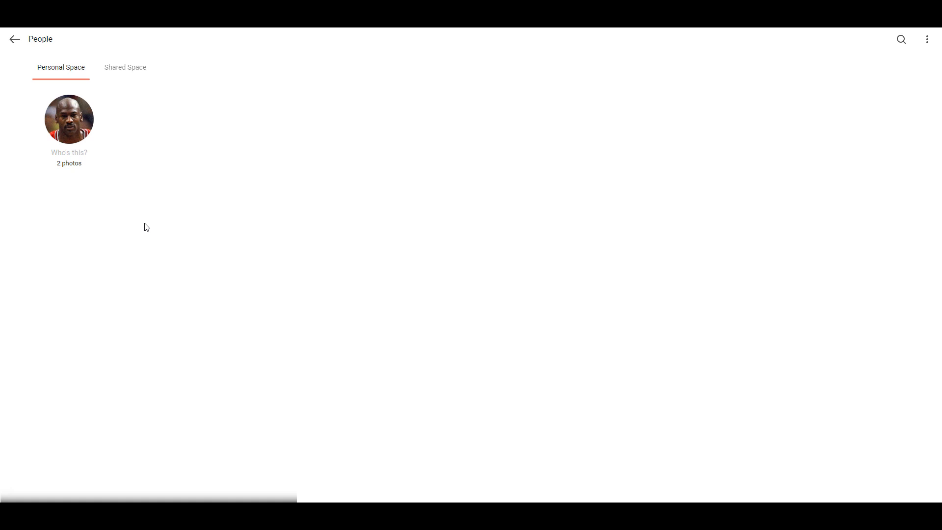
mouse_move(161, 230)
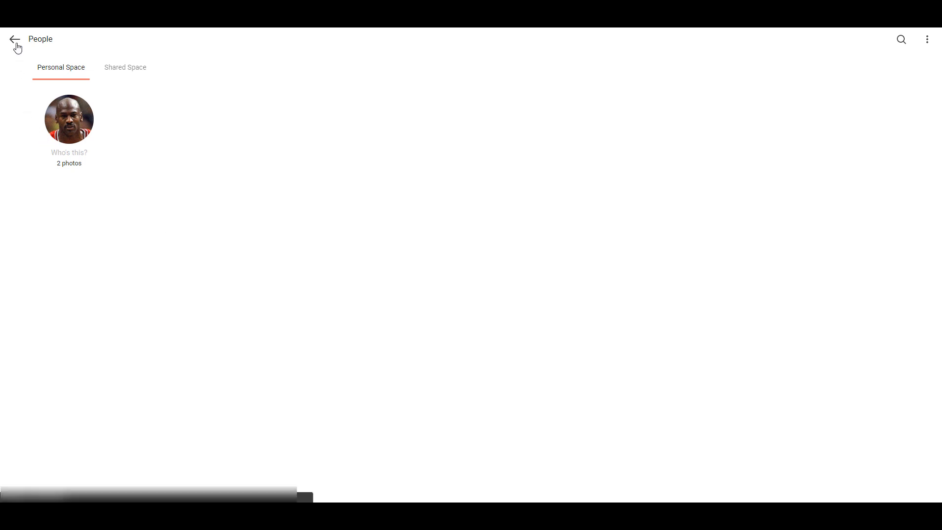
click(14, 40)
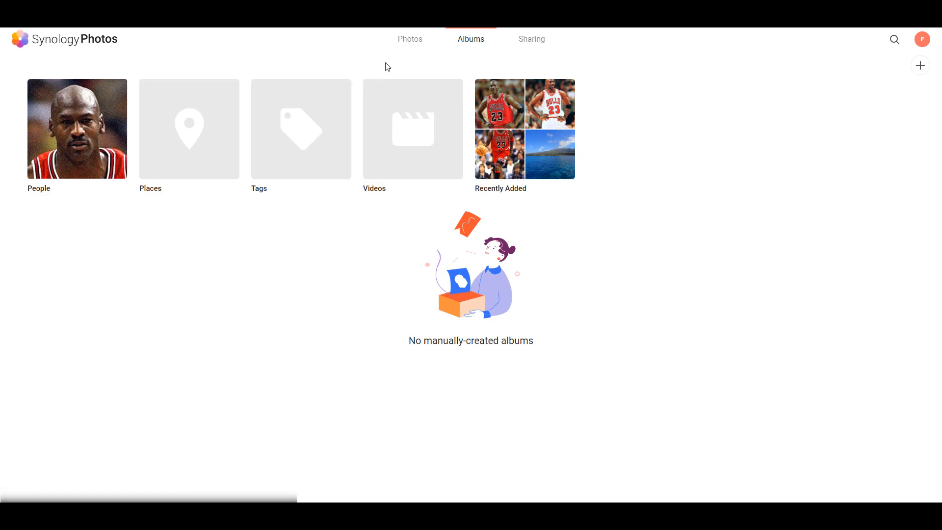
mouse_move(394, 56)
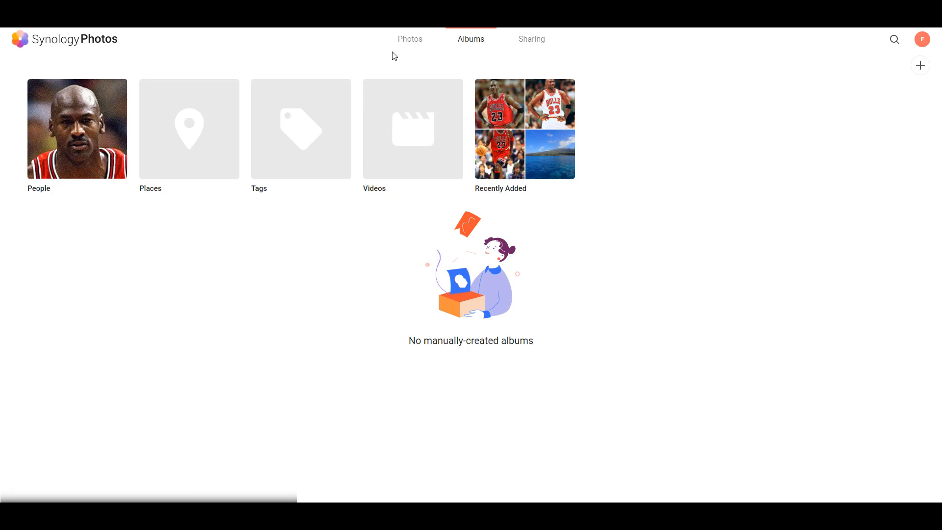
click(410, 38)
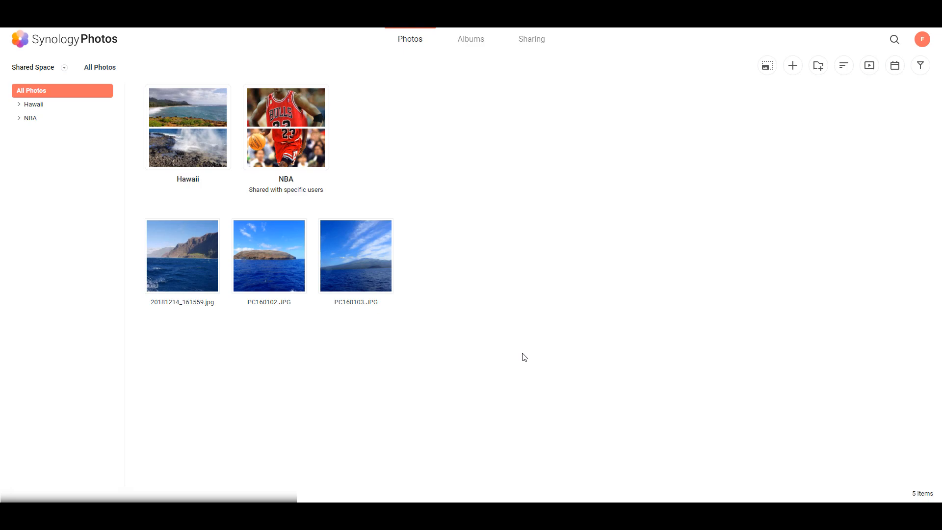
mouse_move(267, 355)
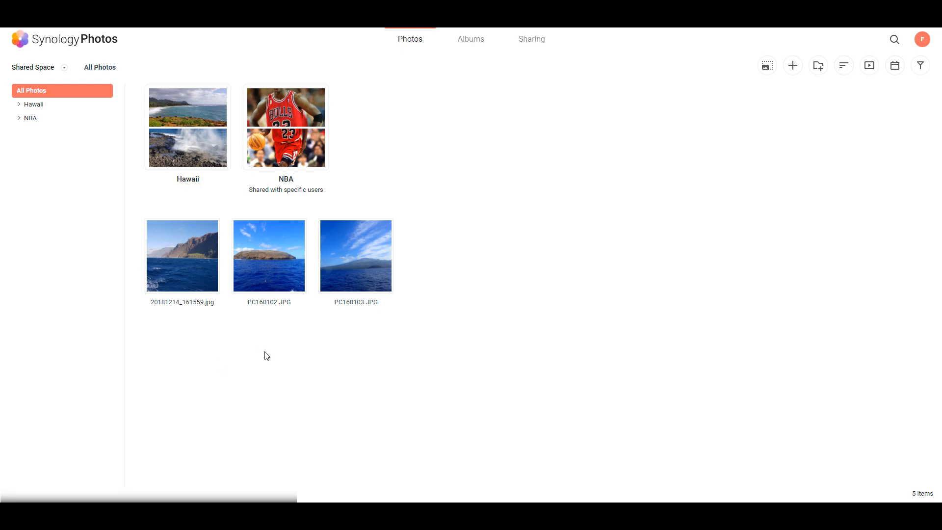
mouse_move(430, 370)
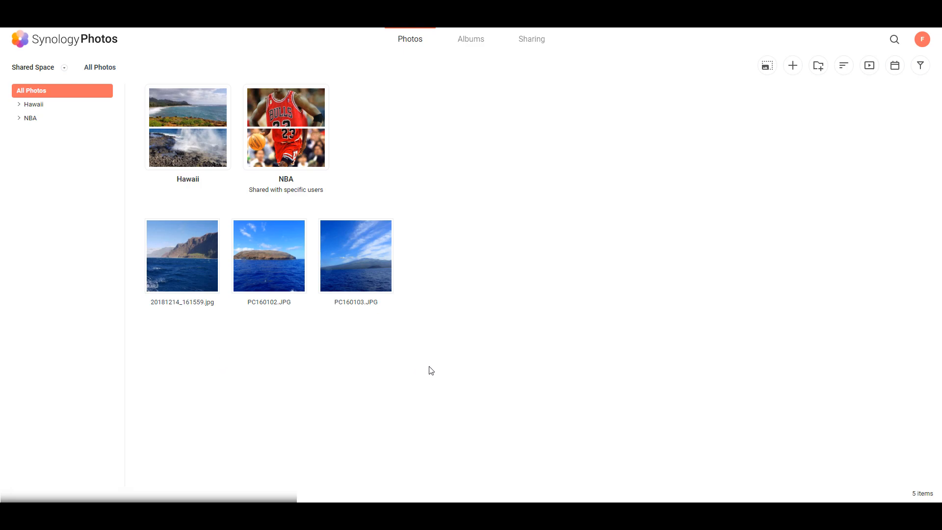
mouse_move(779, 296)
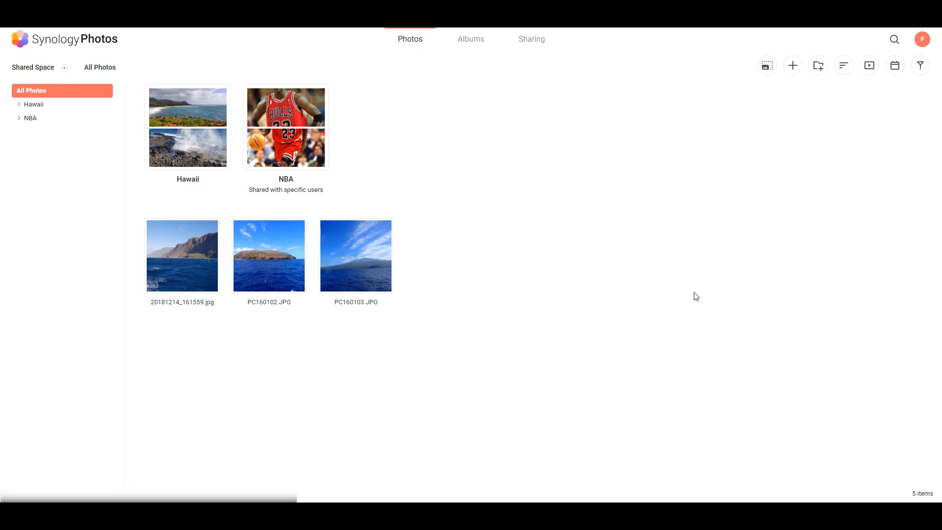
mouse_move(699, 295)
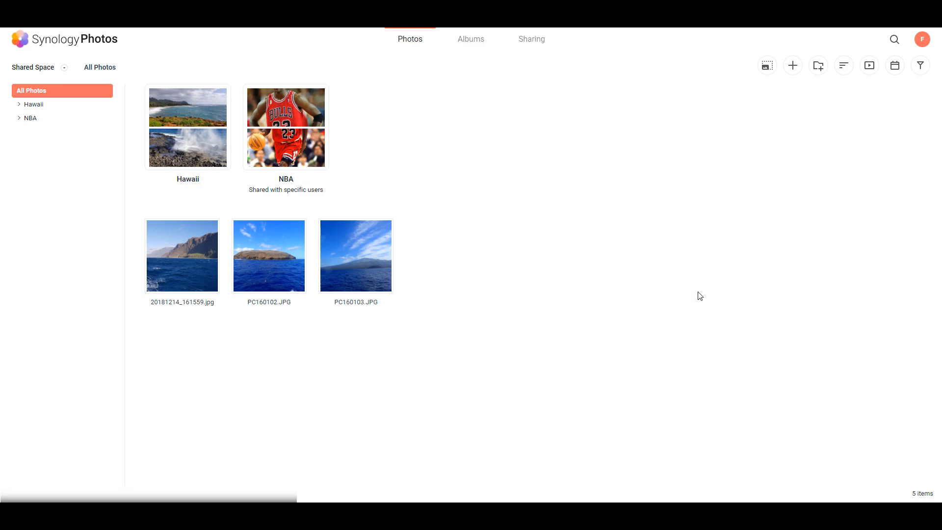
mouse_move(408, 159)
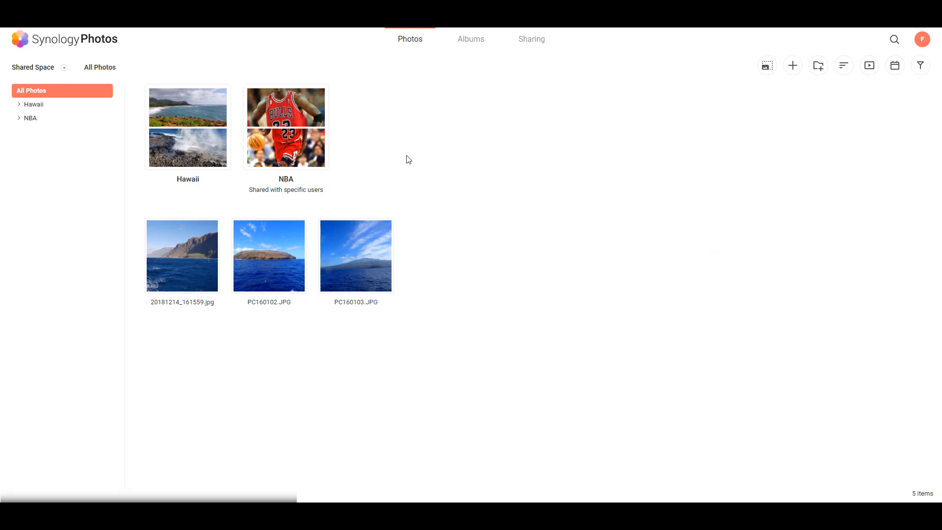
mouse_move(388, 162)
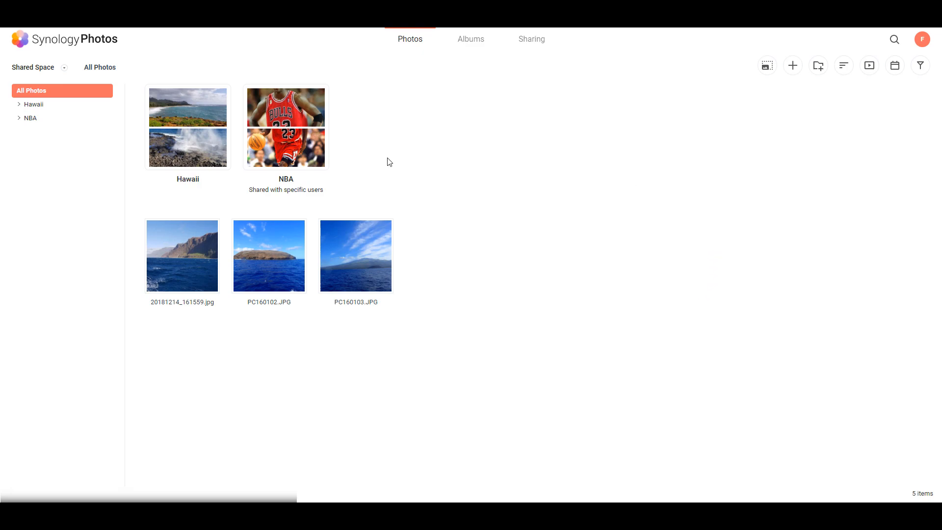
mouse_move(837, 103)
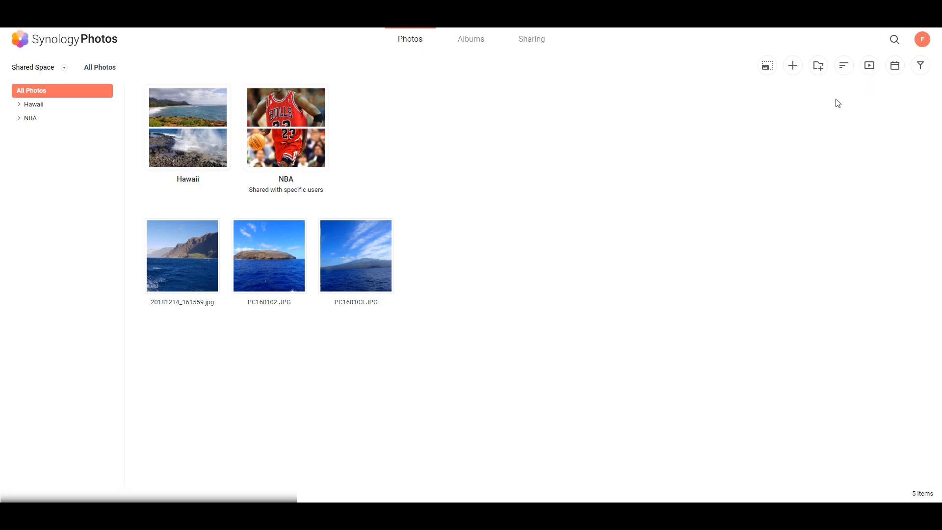
mouse_move(839, 115)
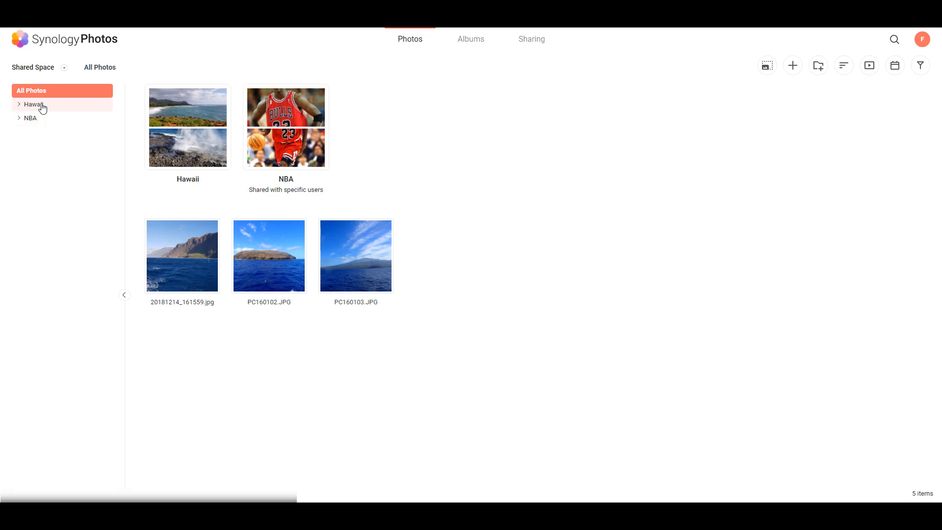
mouse_move(43, 135)
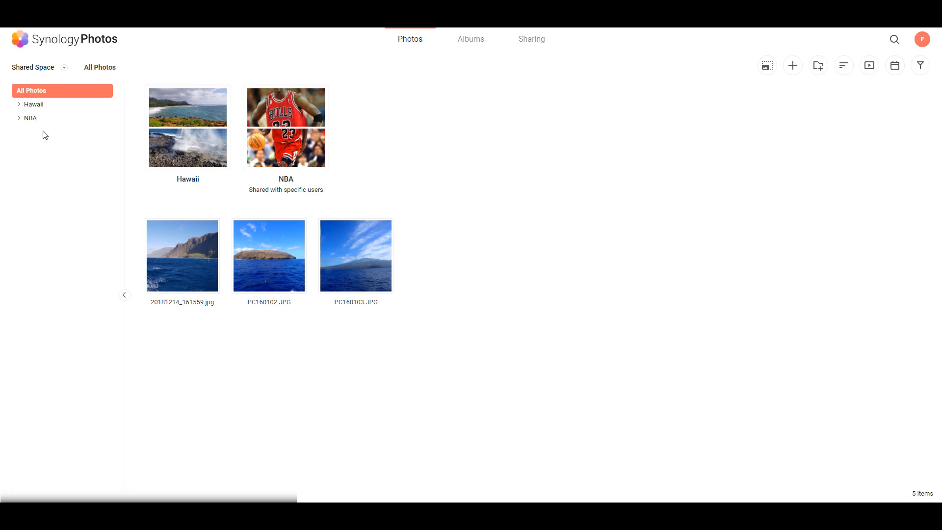
mouse_move(45, 118)
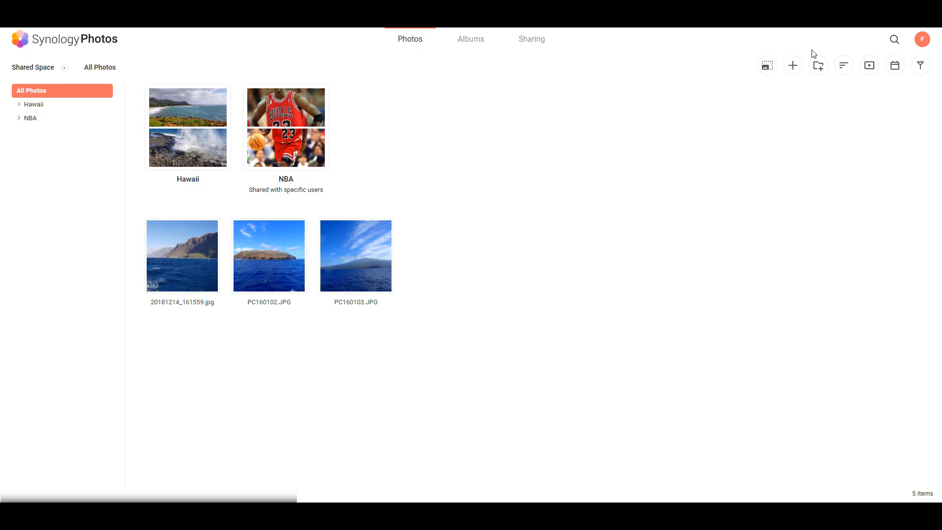
click(893, 39)
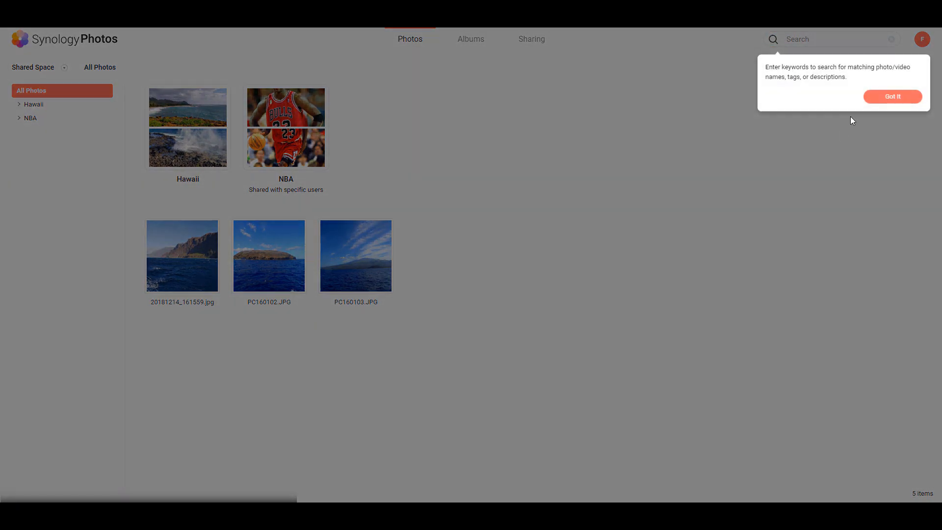
text(nba)
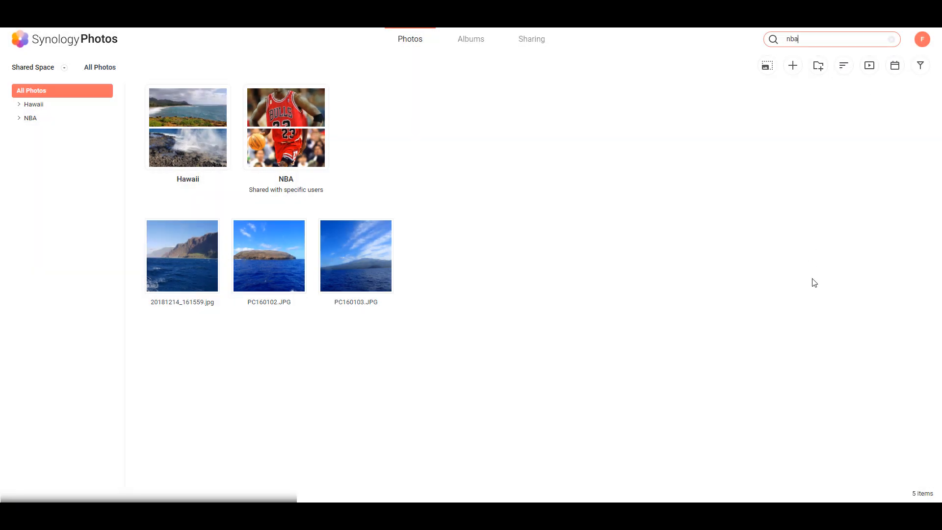
click(832, 39)
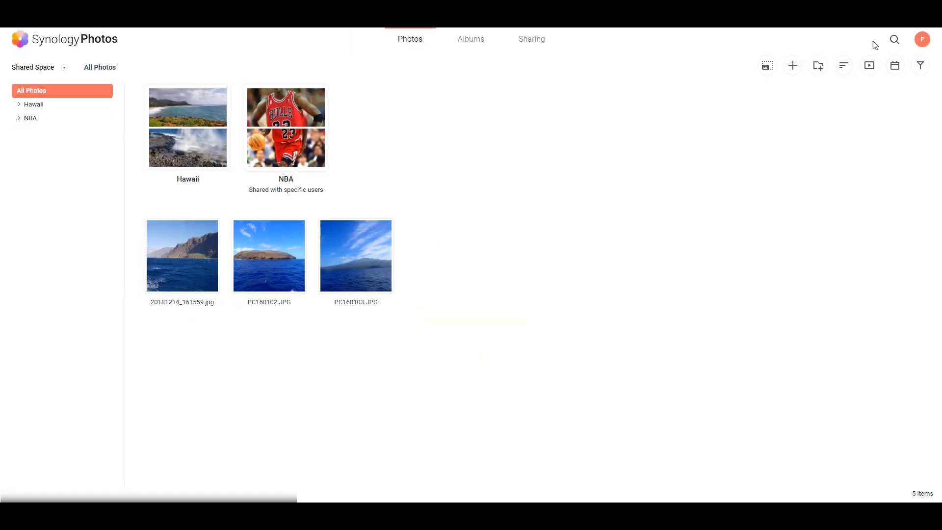
text(hawaii)
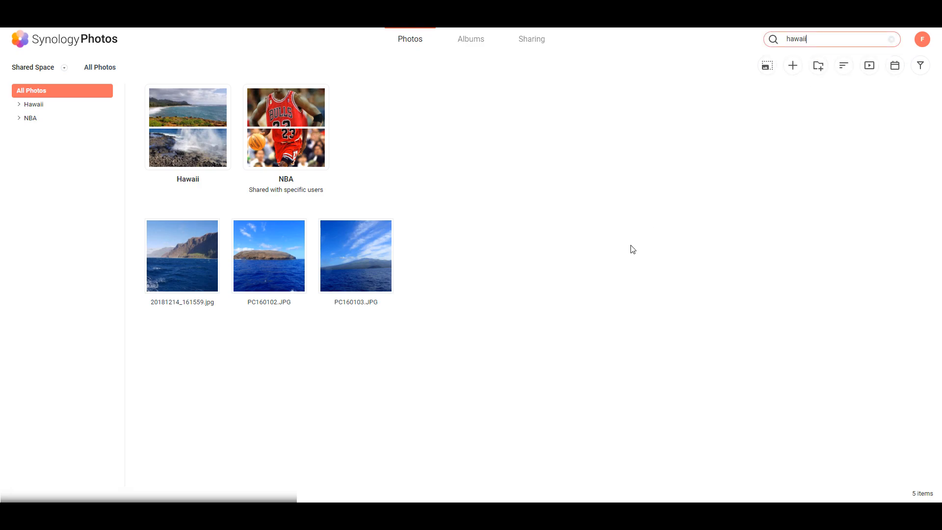
mouse_move(821, 48)
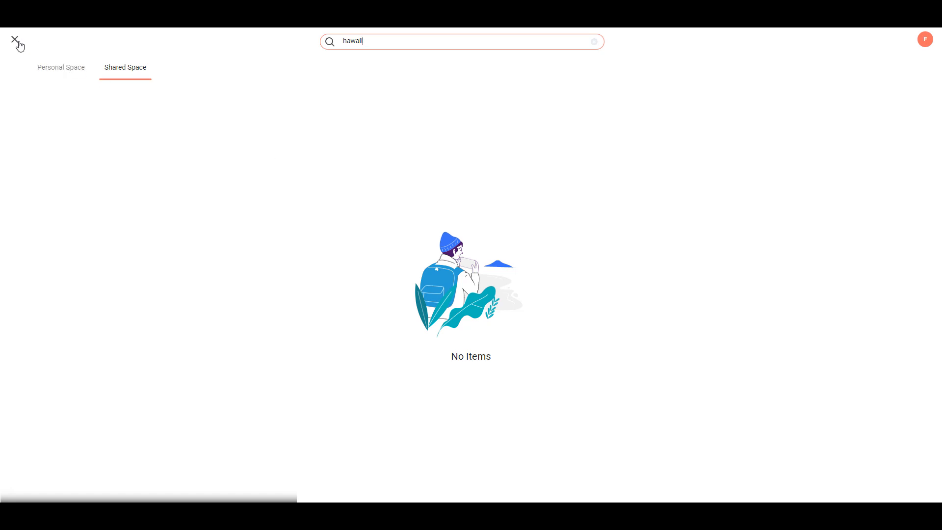
click(14, 39)
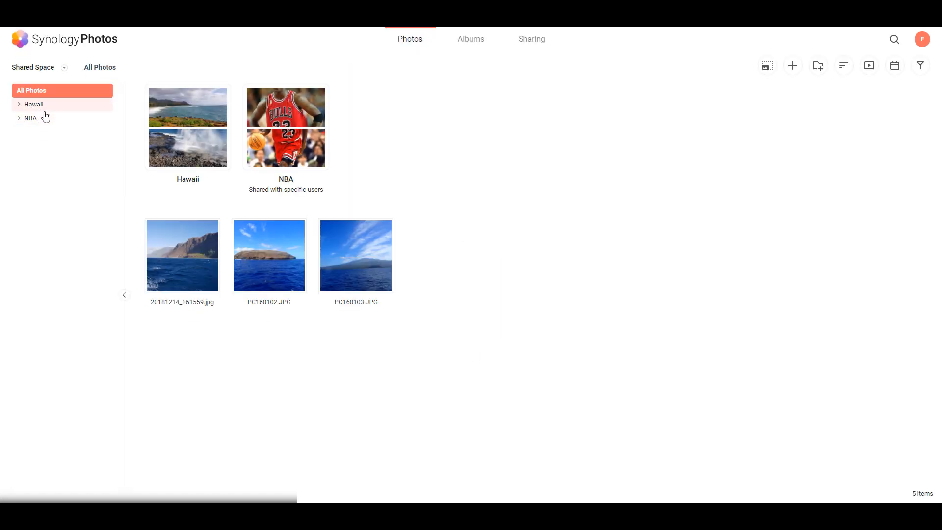
mouse_move(657, 222)
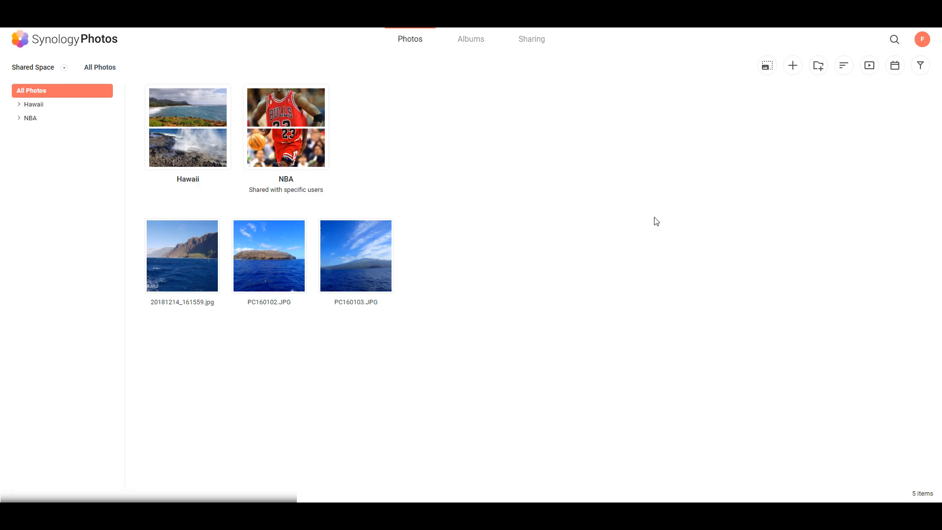
mouse_move(655, 219)
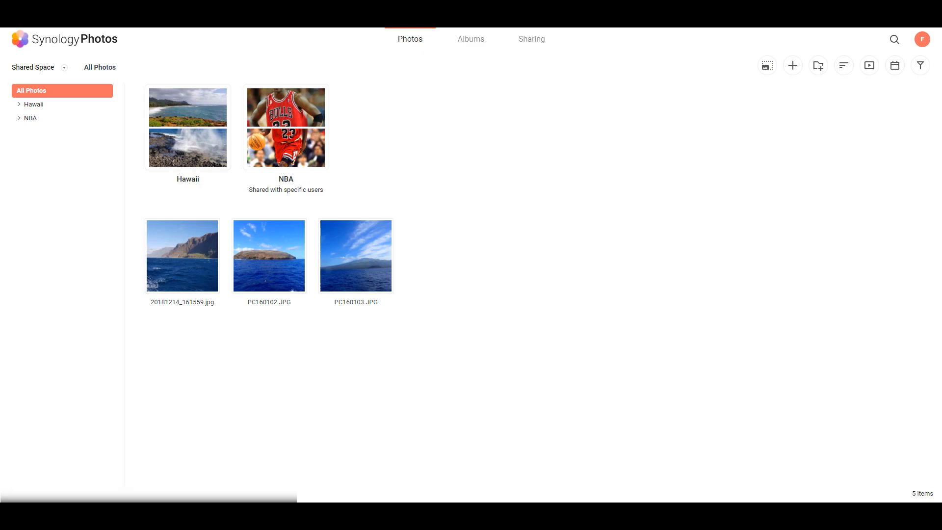
mouse_move(685, 334)
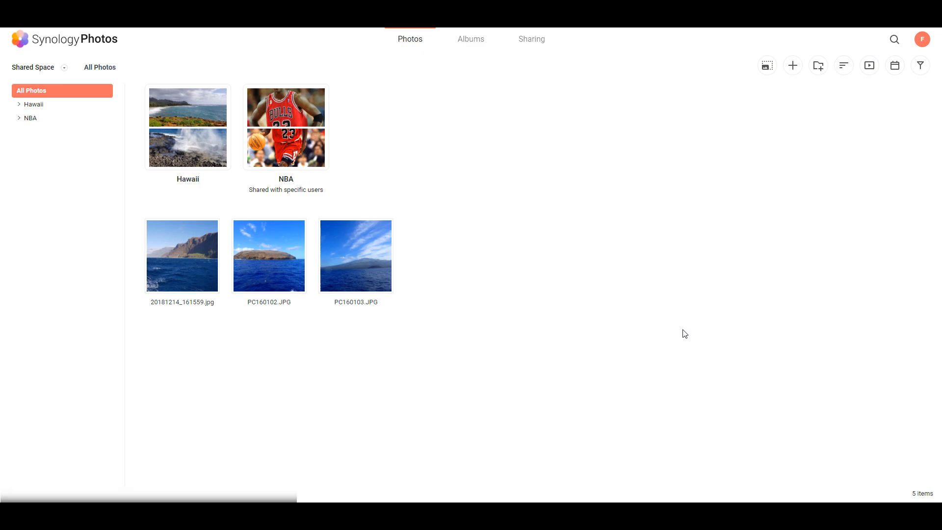
mouse_move(655, 327)
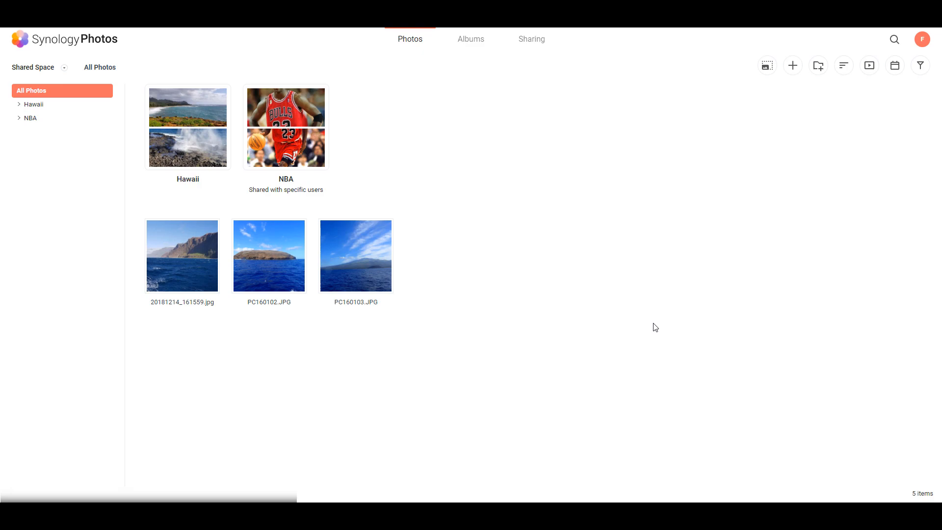
mouse_move(583, 288)
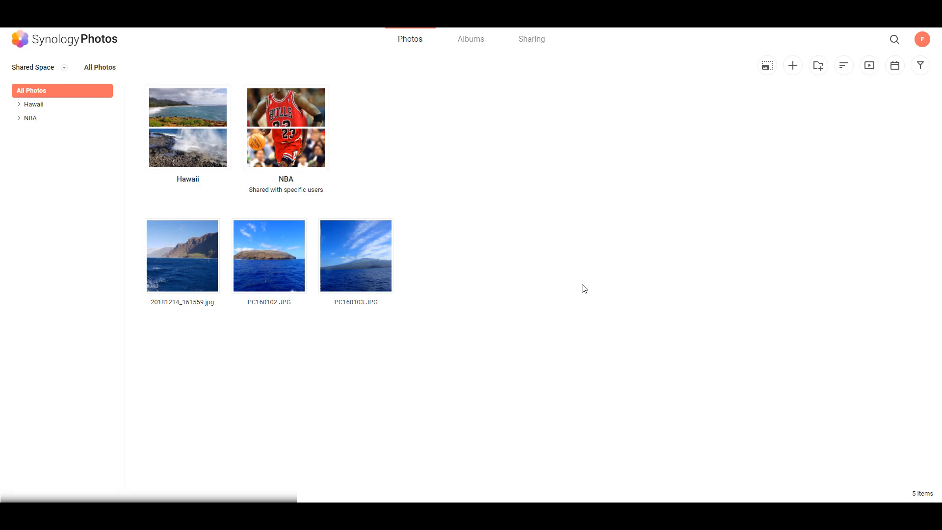
mouse_move(471, 51)
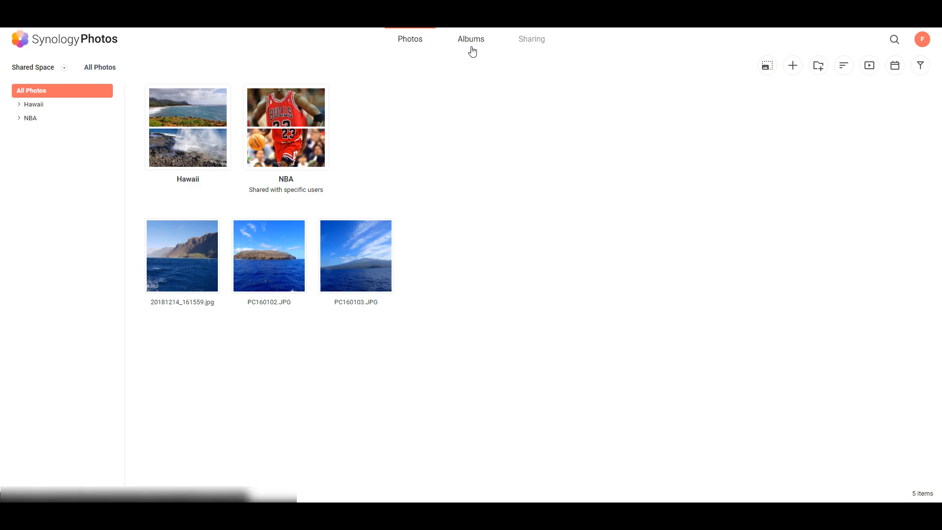
click(471, 38)
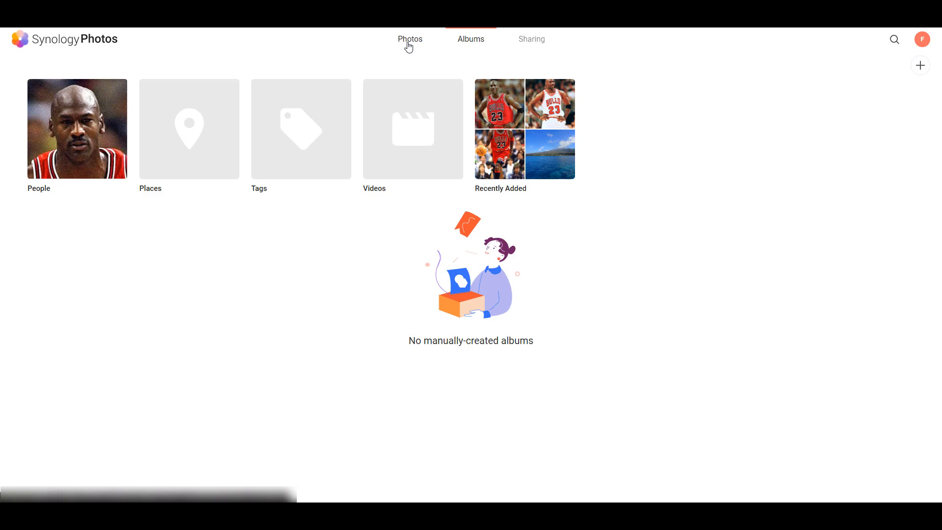
click(410, 38)
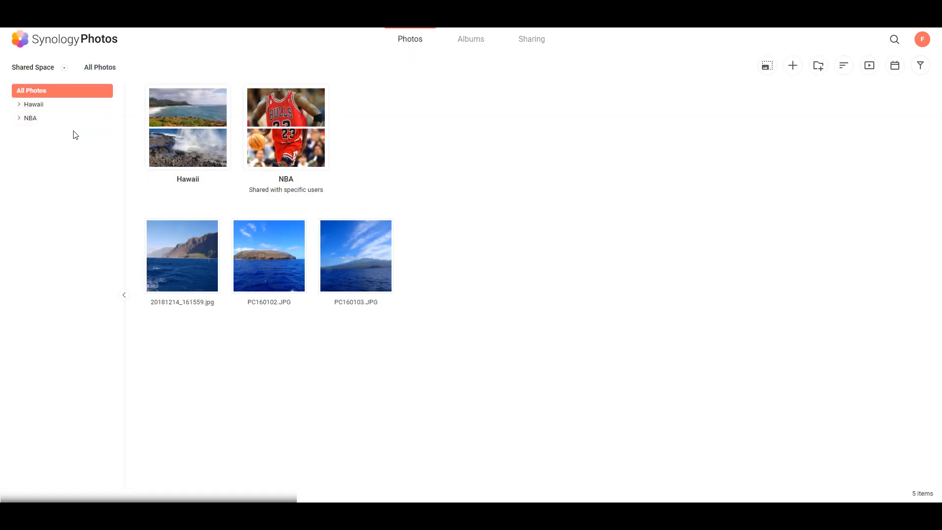
click(34, 104)
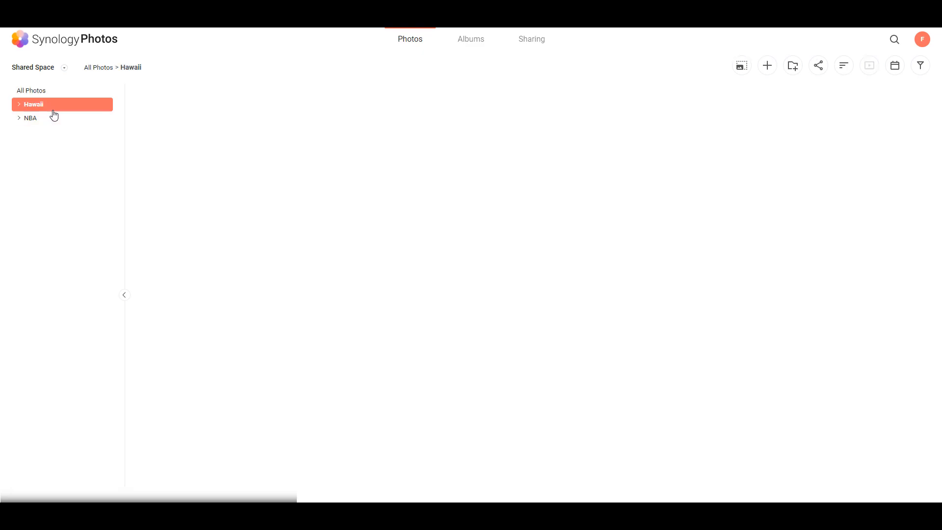
click(33, 104)
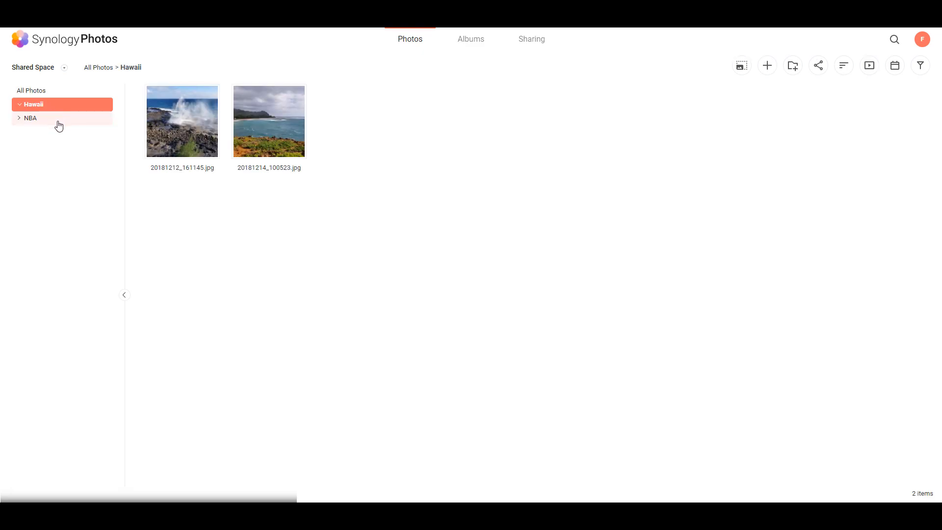
click(30, 118)
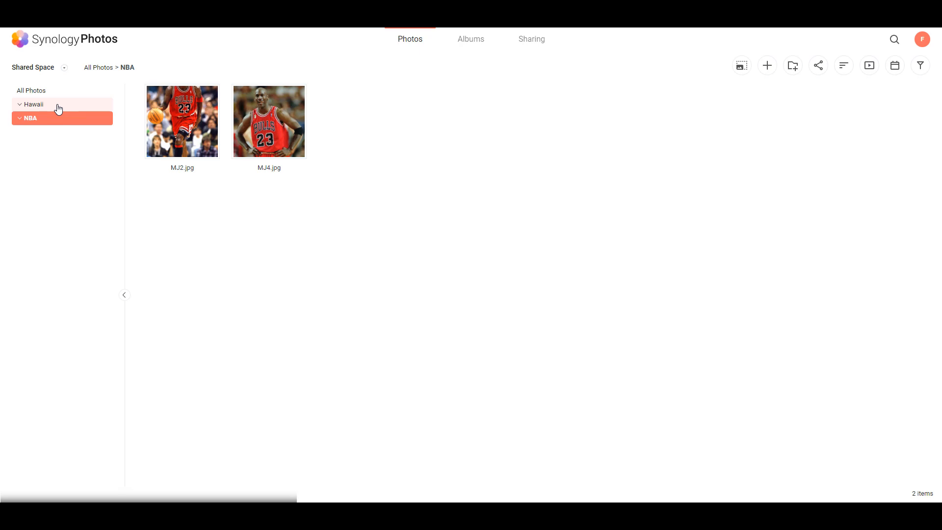
click(31, 90)
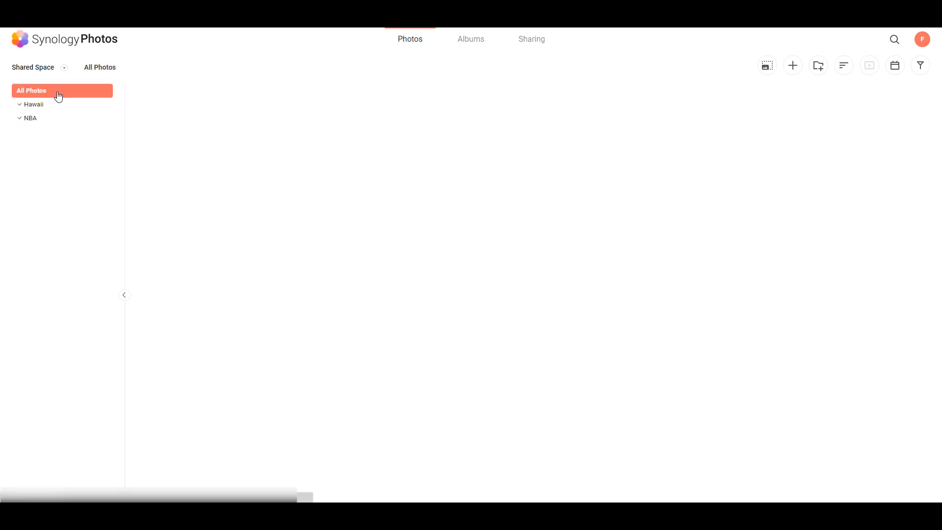